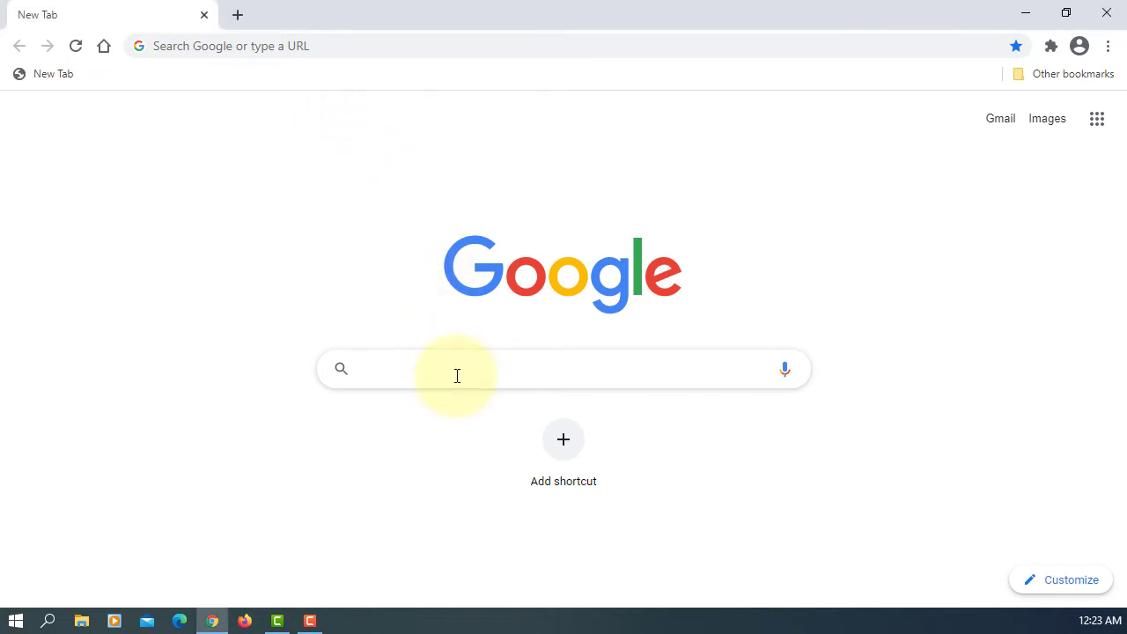
Step: Search Google for 'javafx scene builder' and scroll Gluon's Scene Builder page to its download table
text(javafx scene builder)
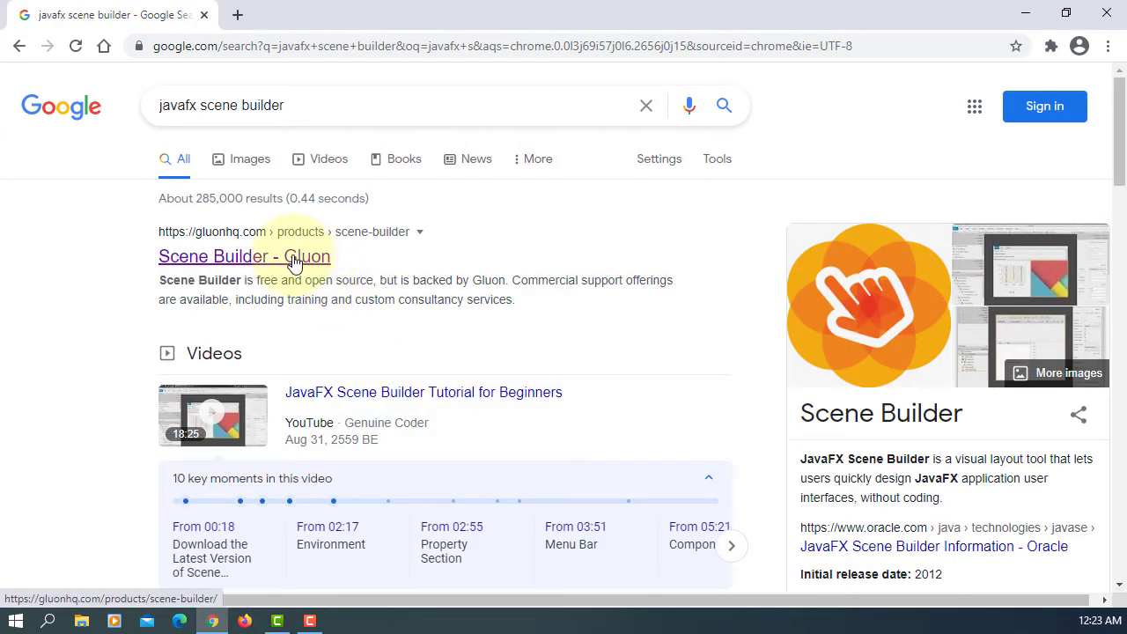
click(243, 255)
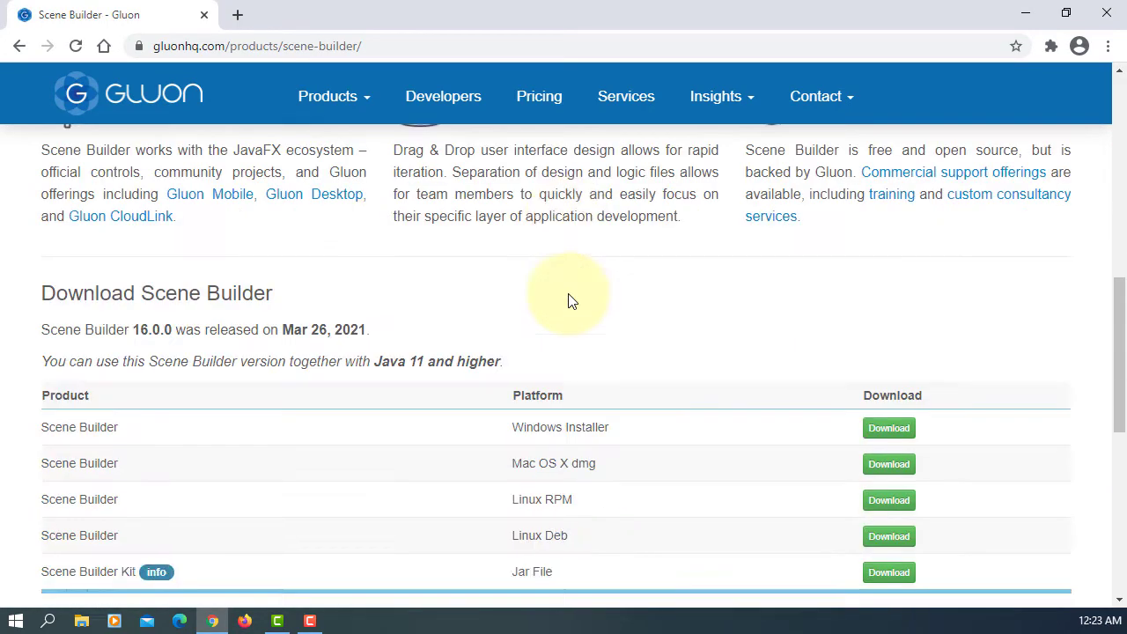
scroll(down, 3)
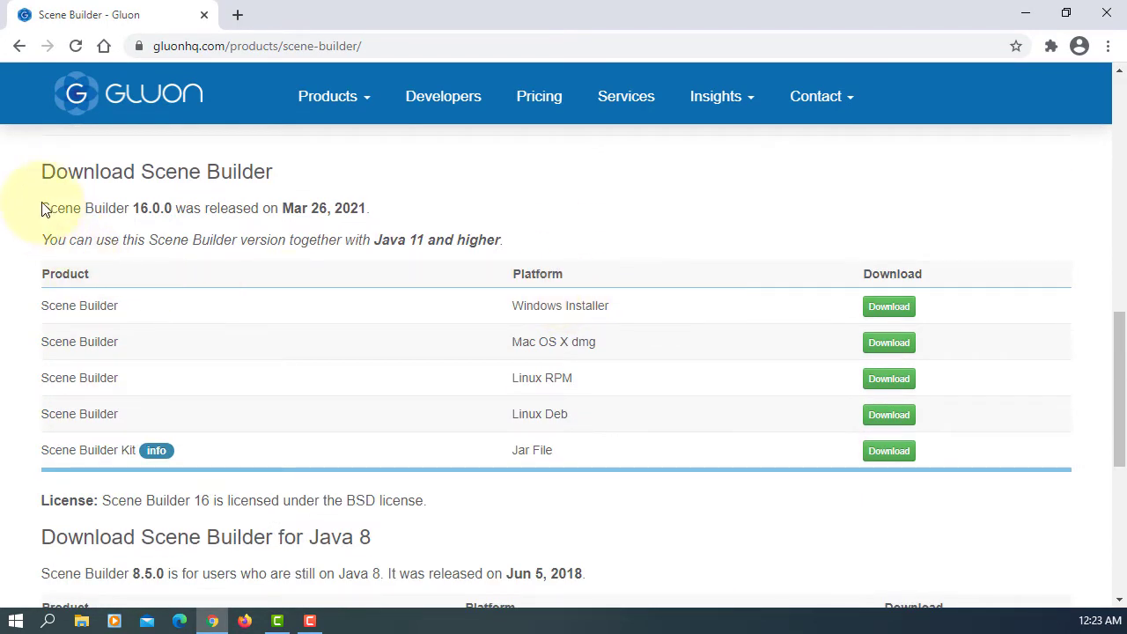
drag(41, 207, 370, 208)
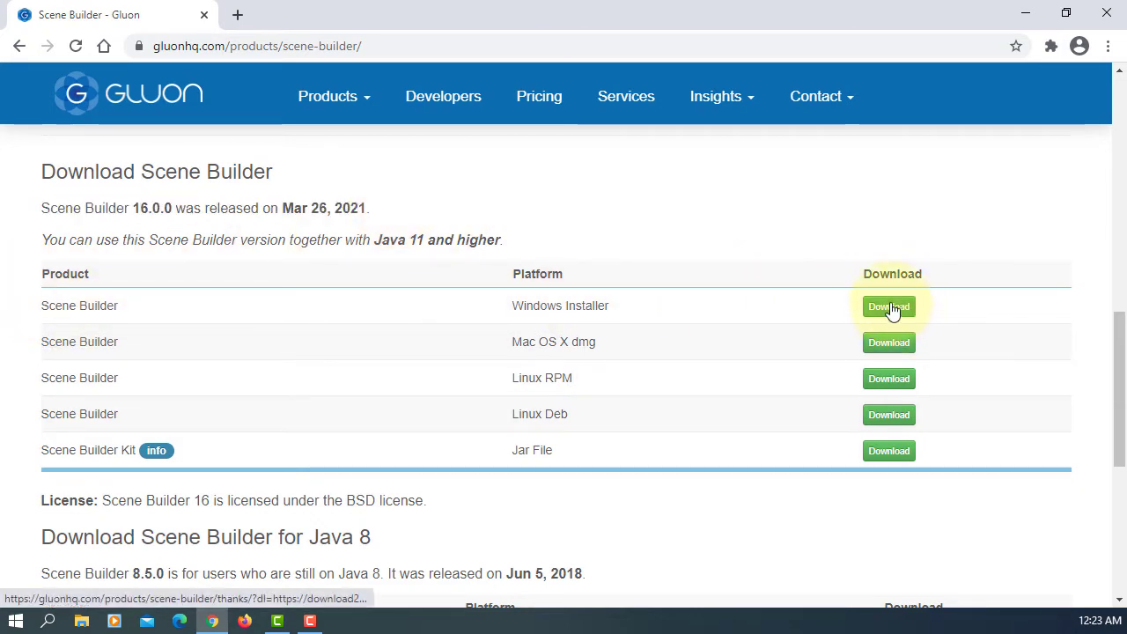
Step: Download the SceneBuilder-16.0.0.msi Windows installer from Gluon's download table
click(888, 306)
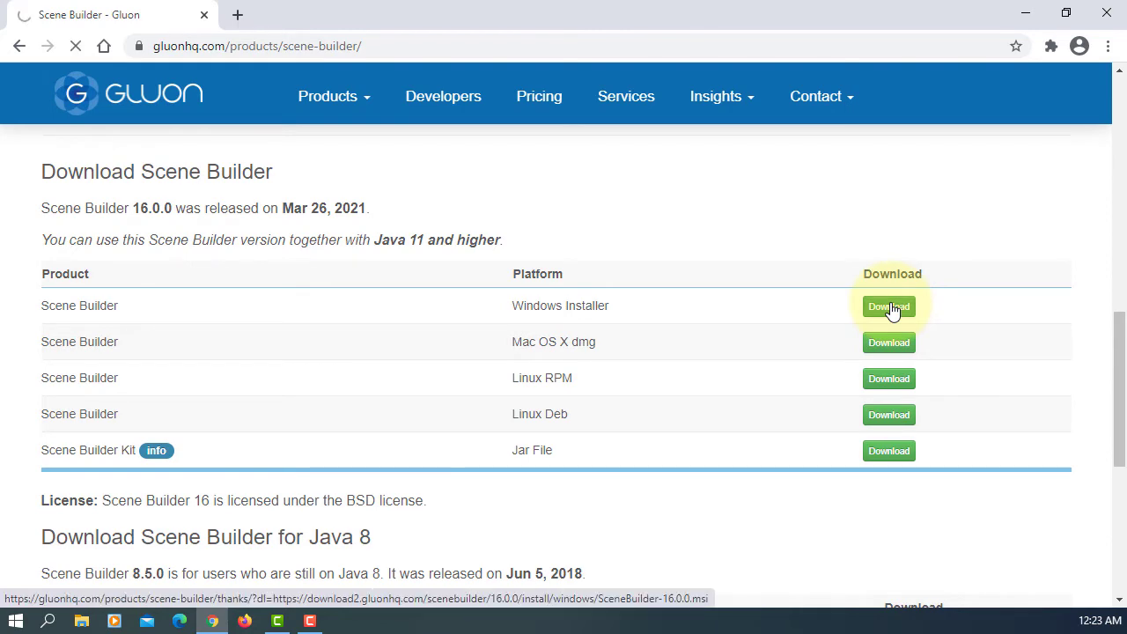
click(888, 305)
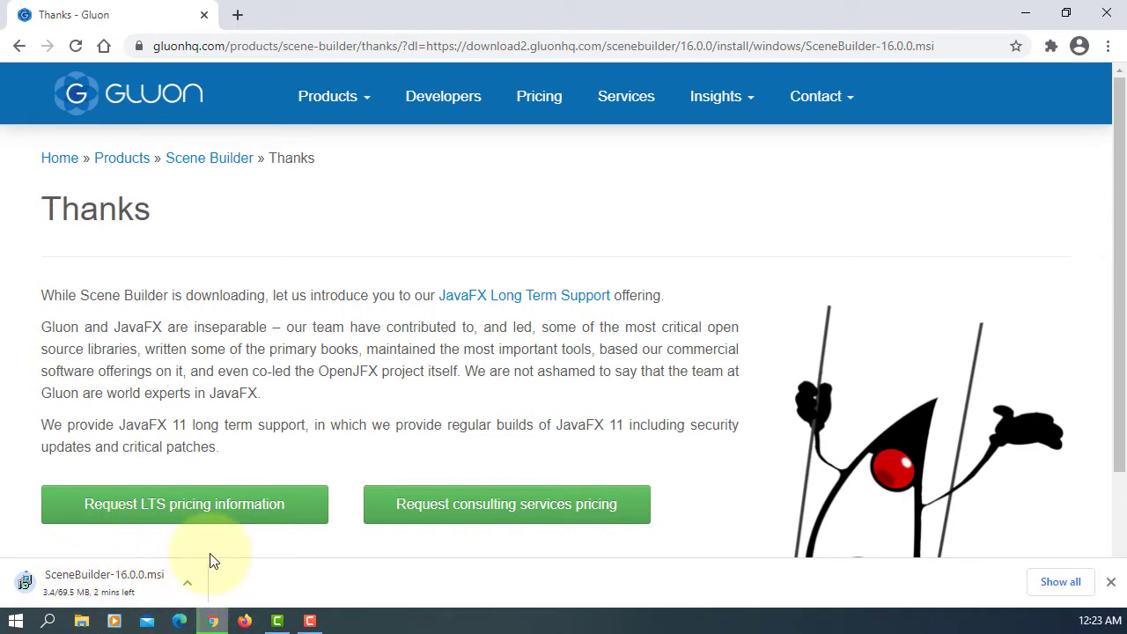
mouse_move(381, 431)
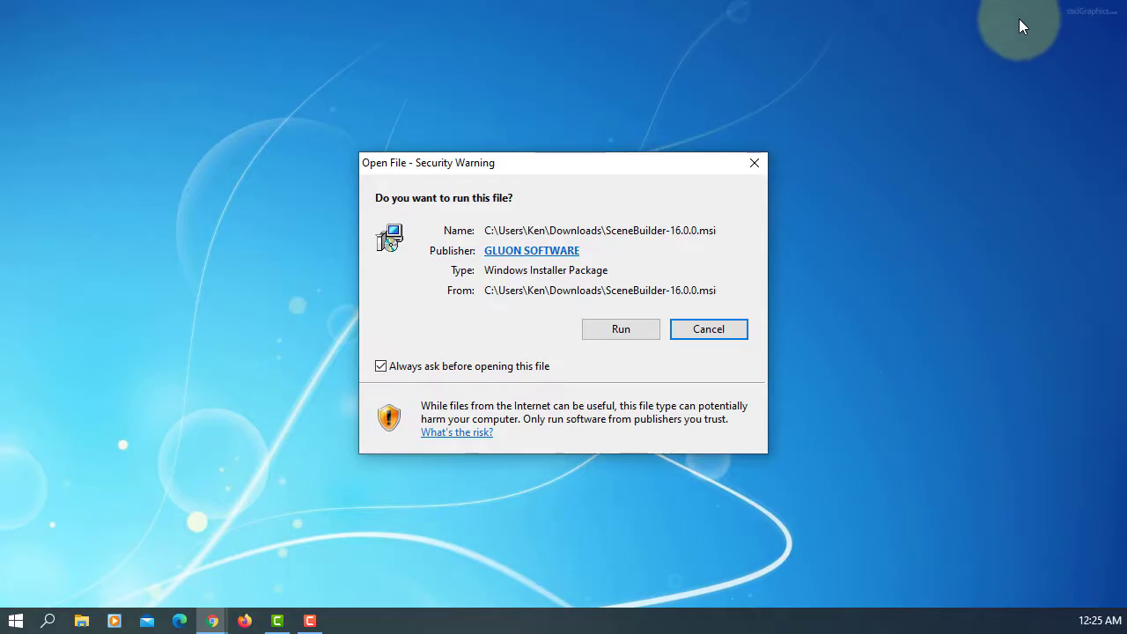
mouse_move(709, 308)
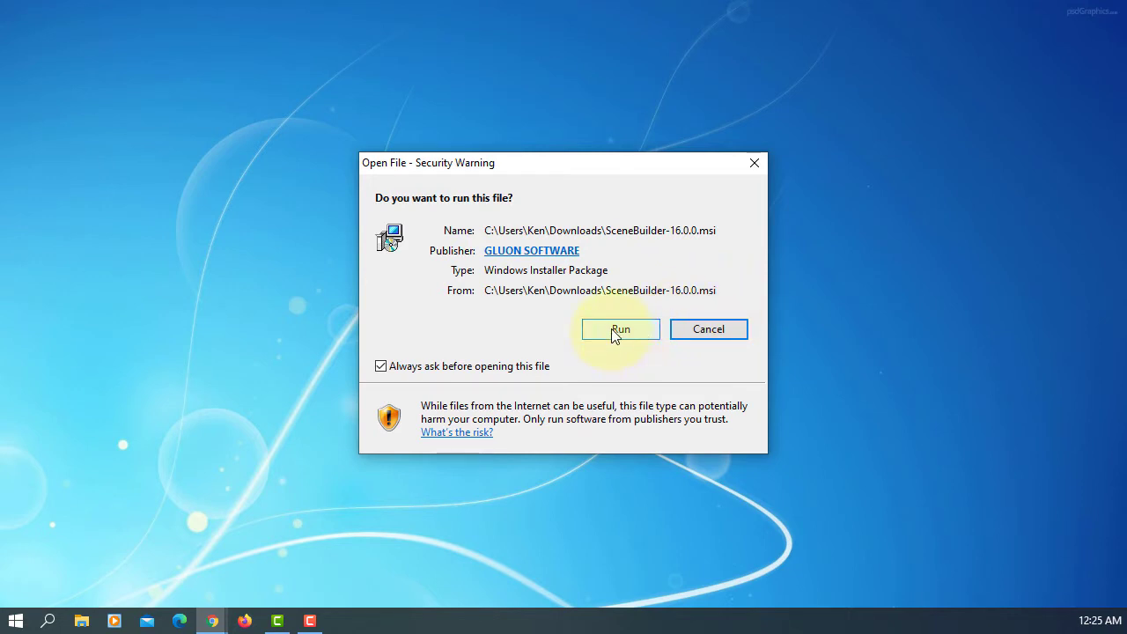
Step: Run the SceneBuilder installer, accept the license, keep the default folder, install and finish
click(620, 328)
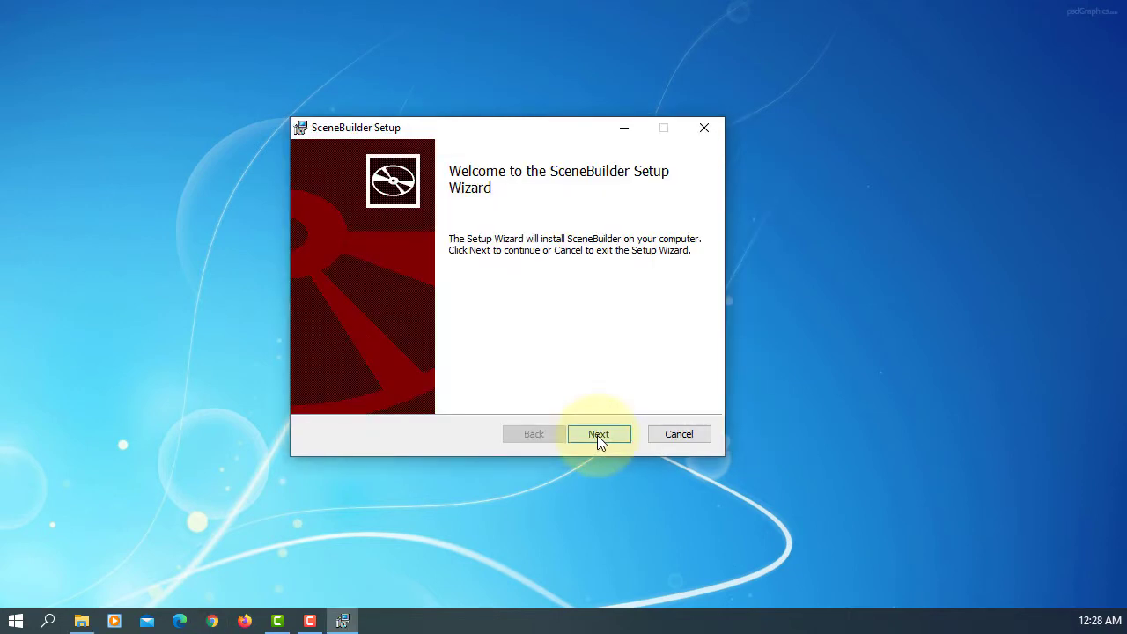
click(599, 433)
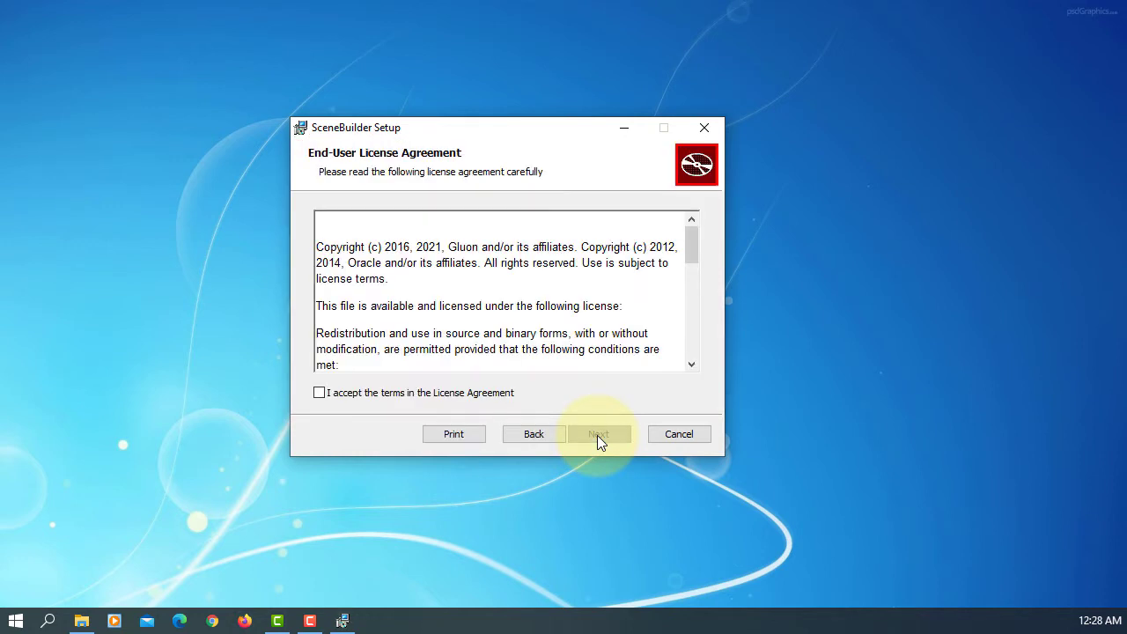
click(319, 392)
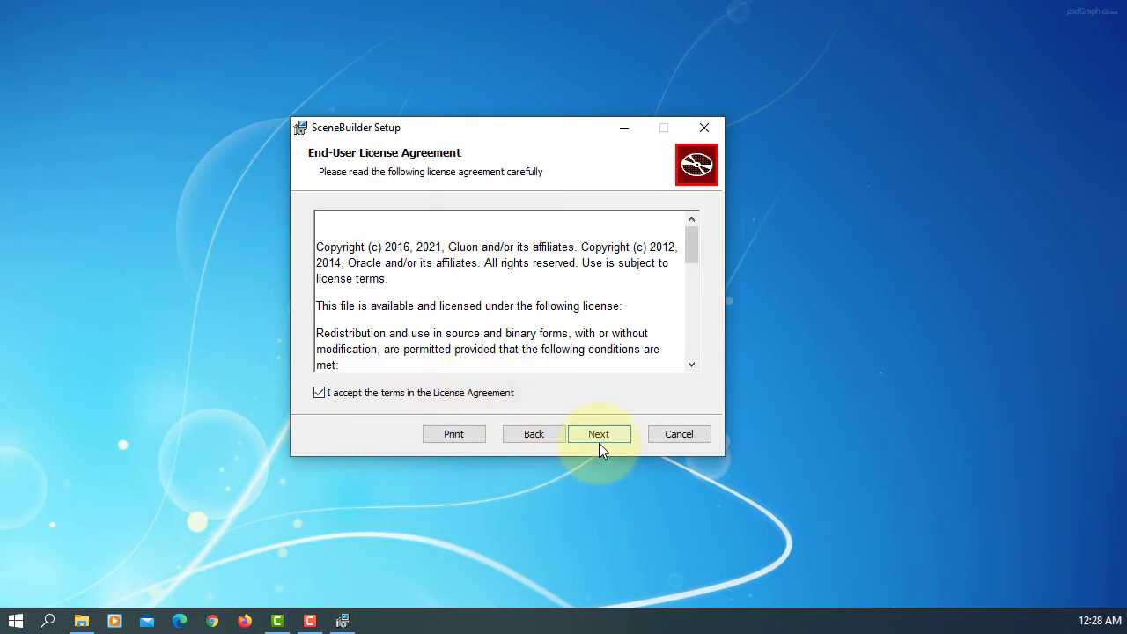
click(597, 433)
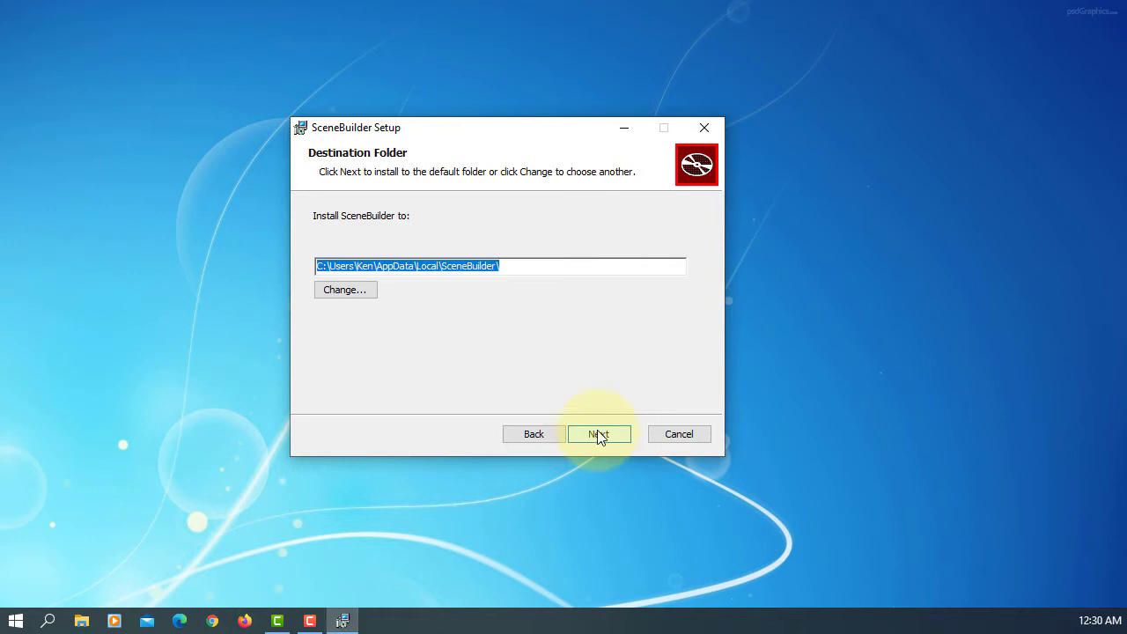
click(599, 433)
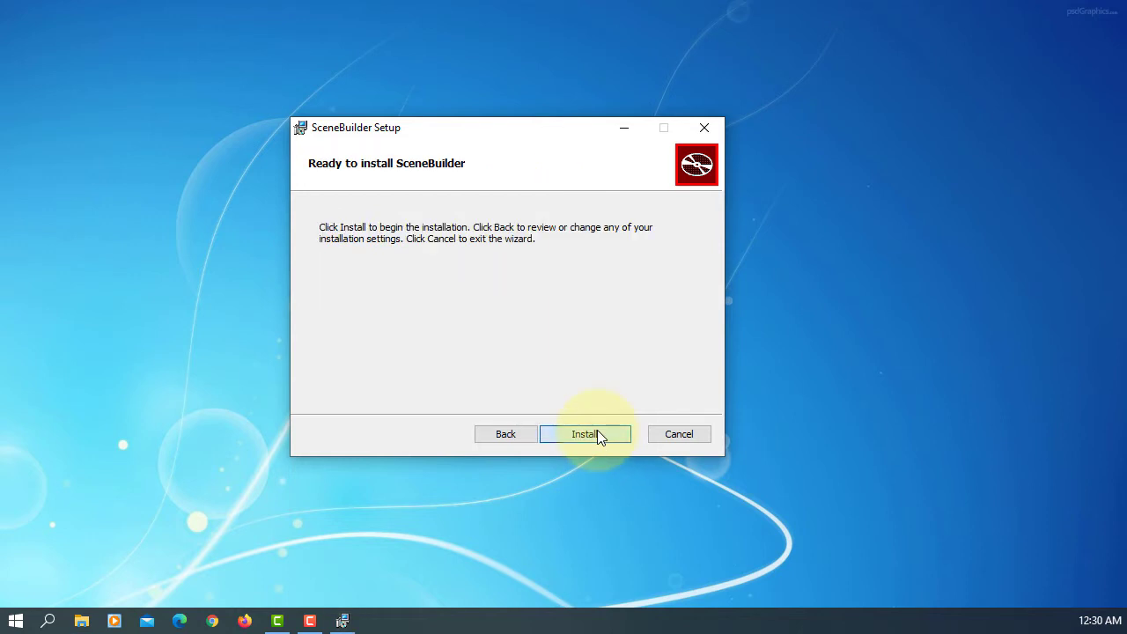
click(584, 433)
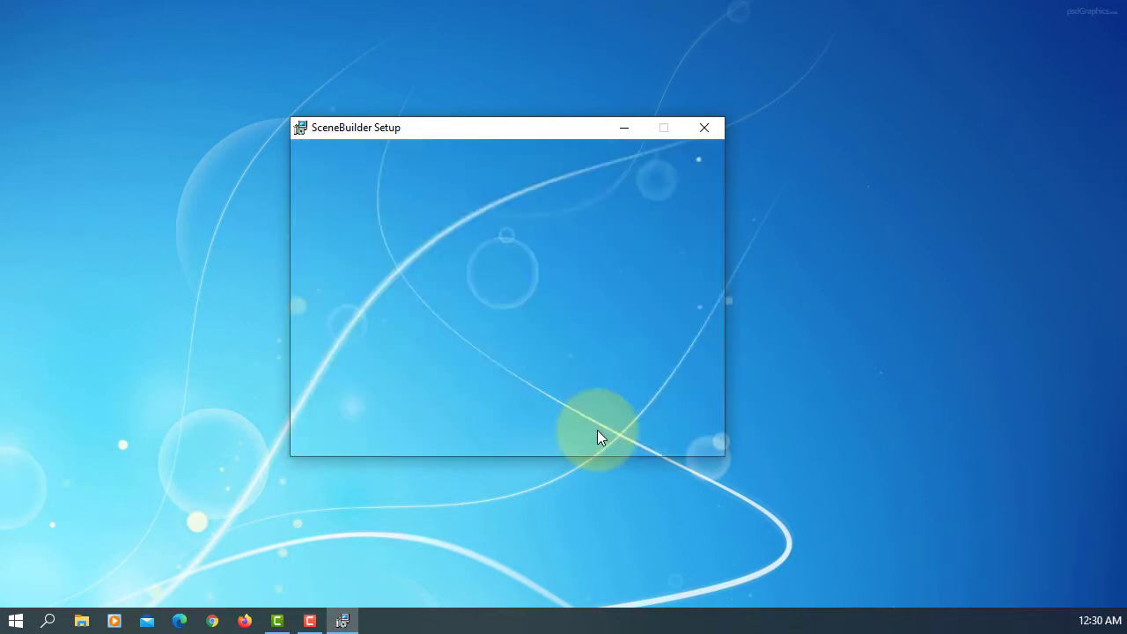
click(704, 128)
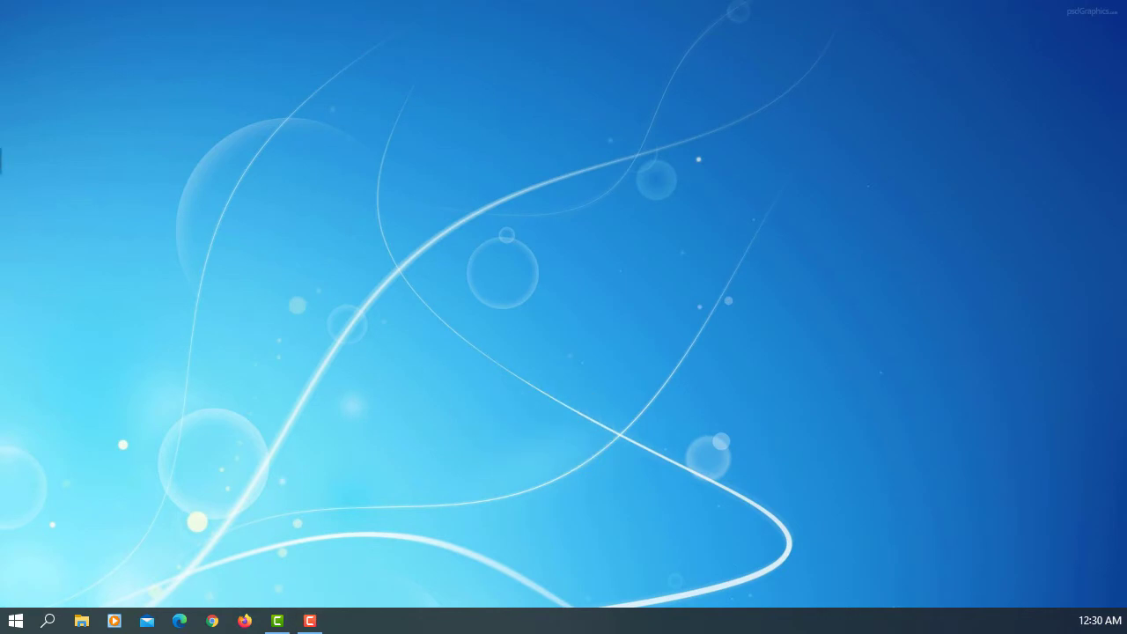
Step: Switch to IntelliJ's JavaFX30 project and open File > Settings
click(342, 621)
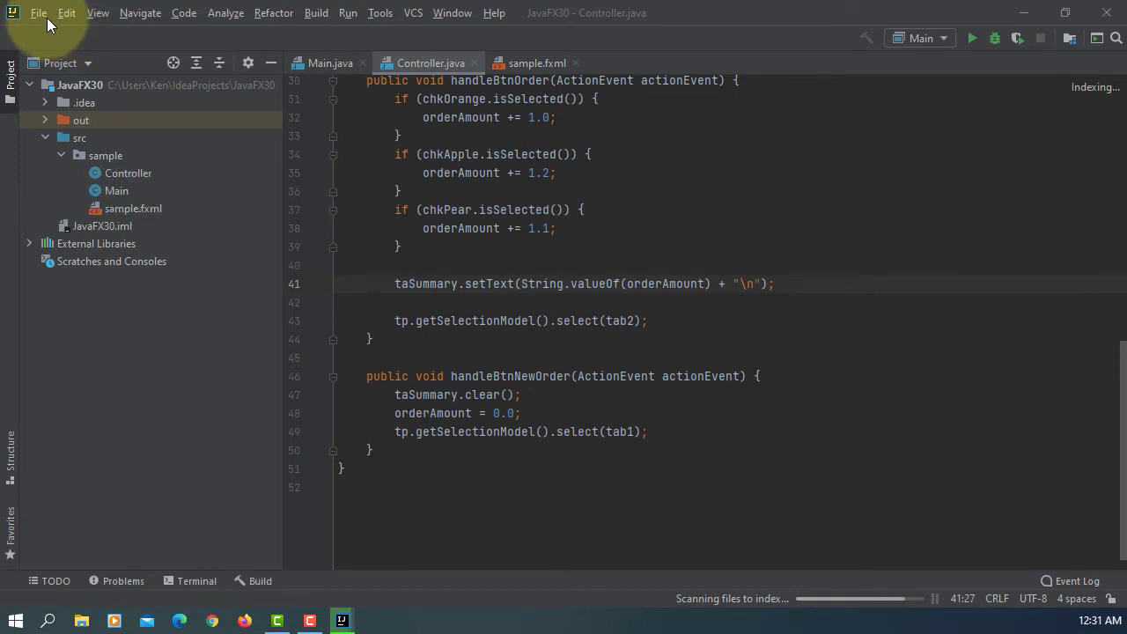
click(39, 12)
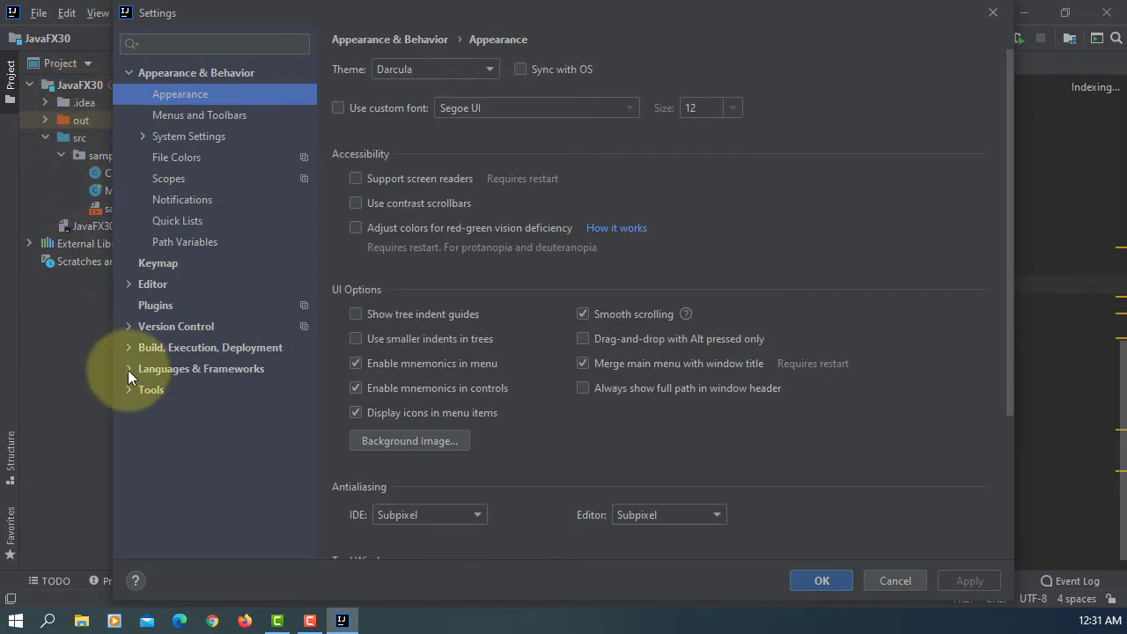
Step: Set Languages & Frameworks > JavaFX Scene Builder path to SceneBuilder.exe and save
click(128, 368)
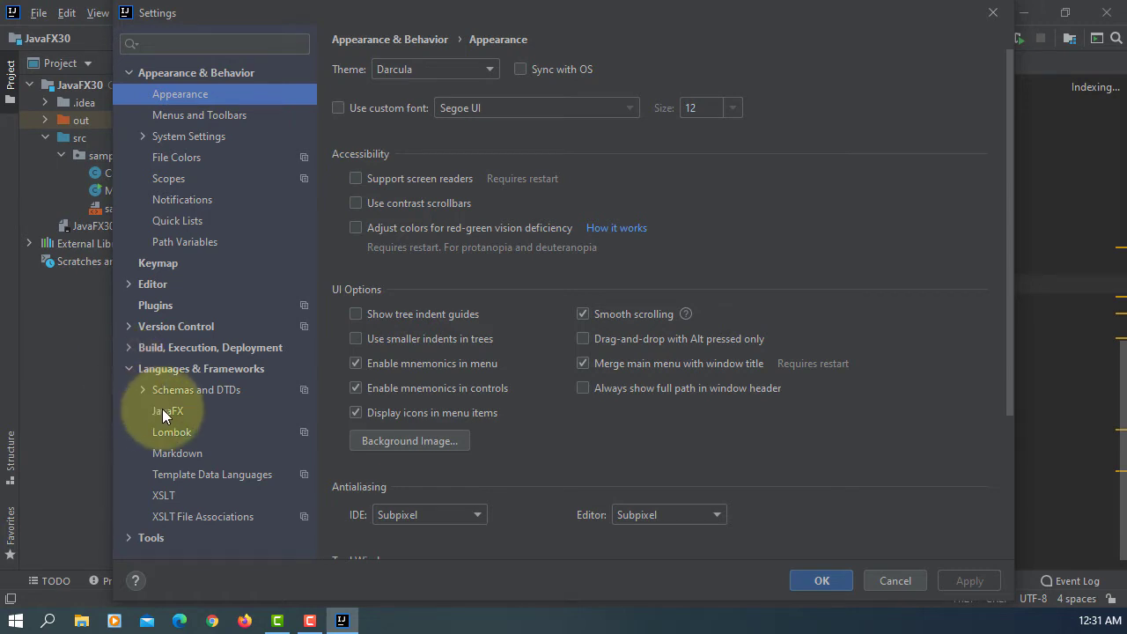
click(167, 410)
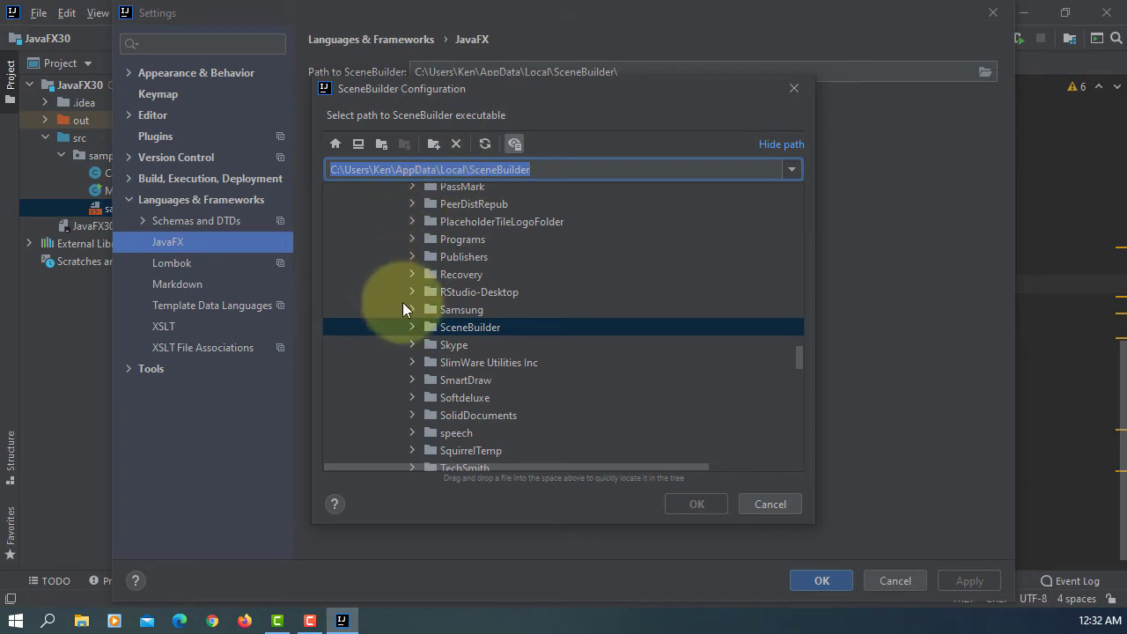
click(412, 327)
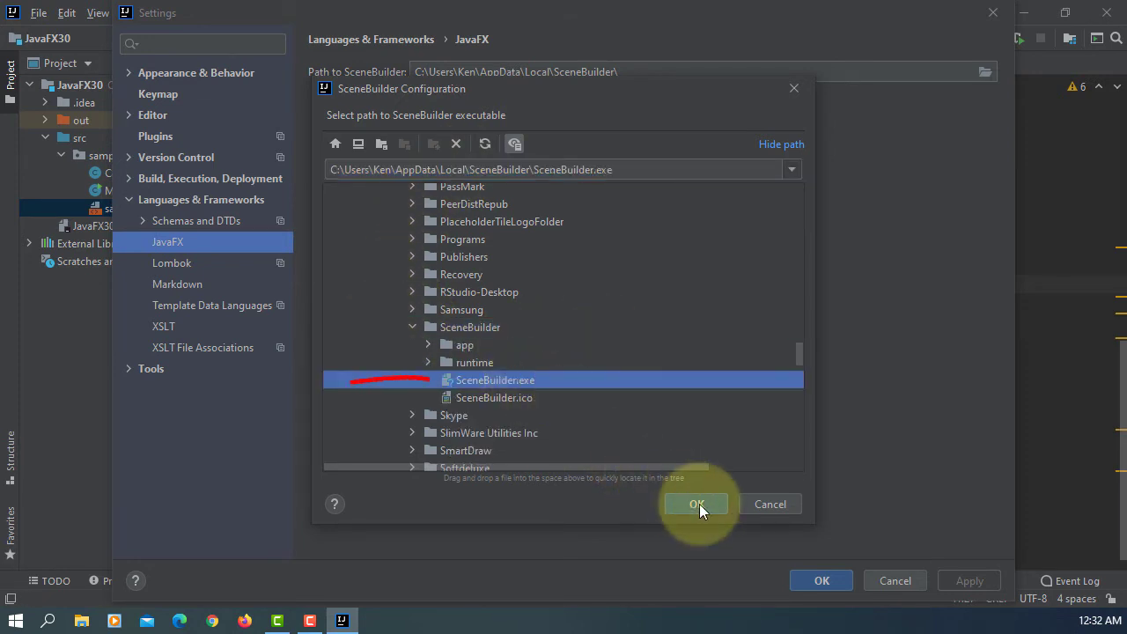
click(696, 504)
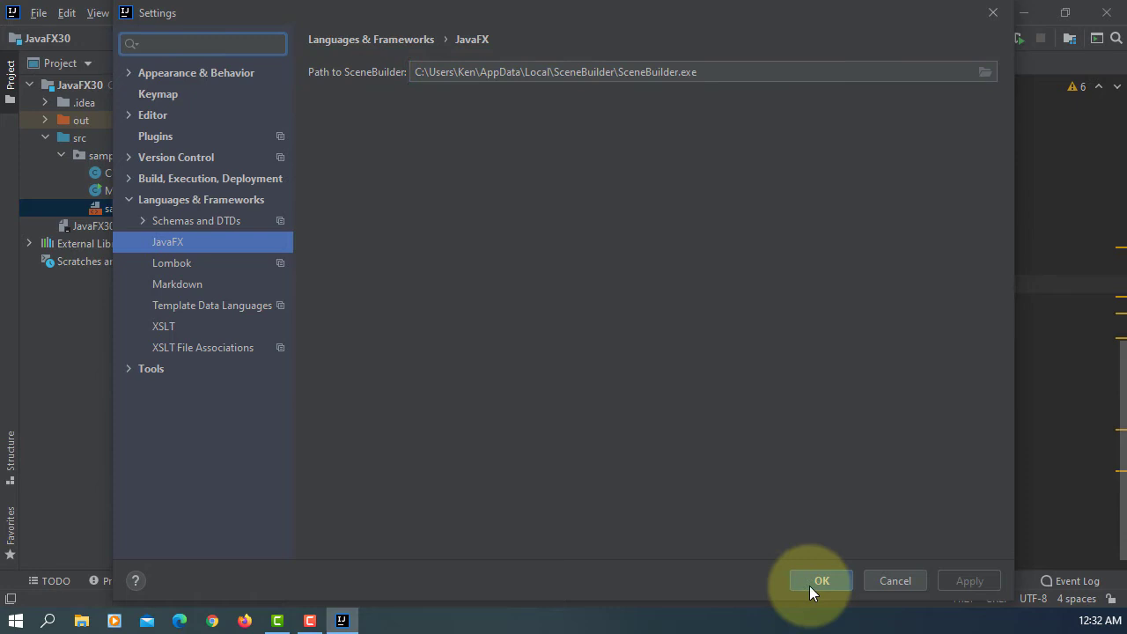
click(820, 580)
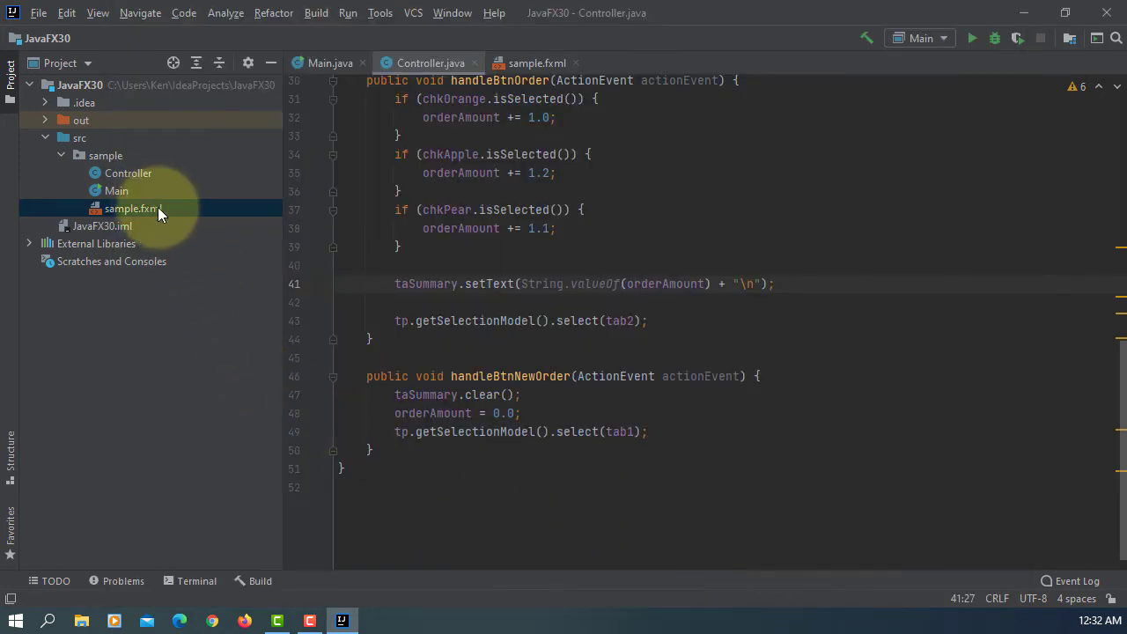
Step: Open sample.fxml in Scene Builder and check its version in the About dialog
right_click(133, 209)
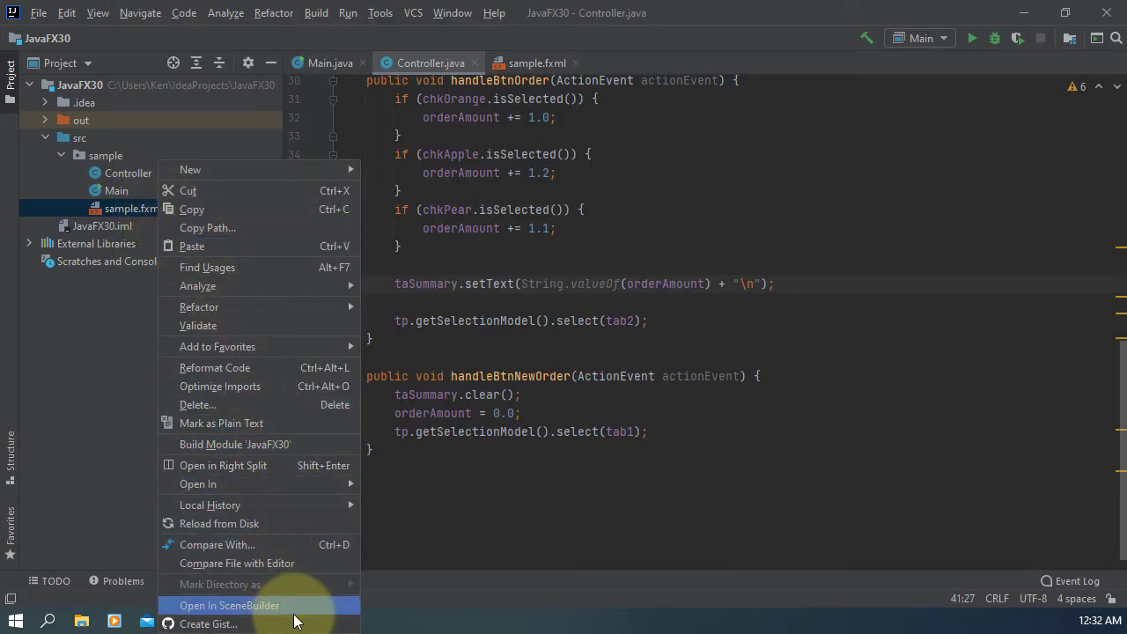
click(229, 605)
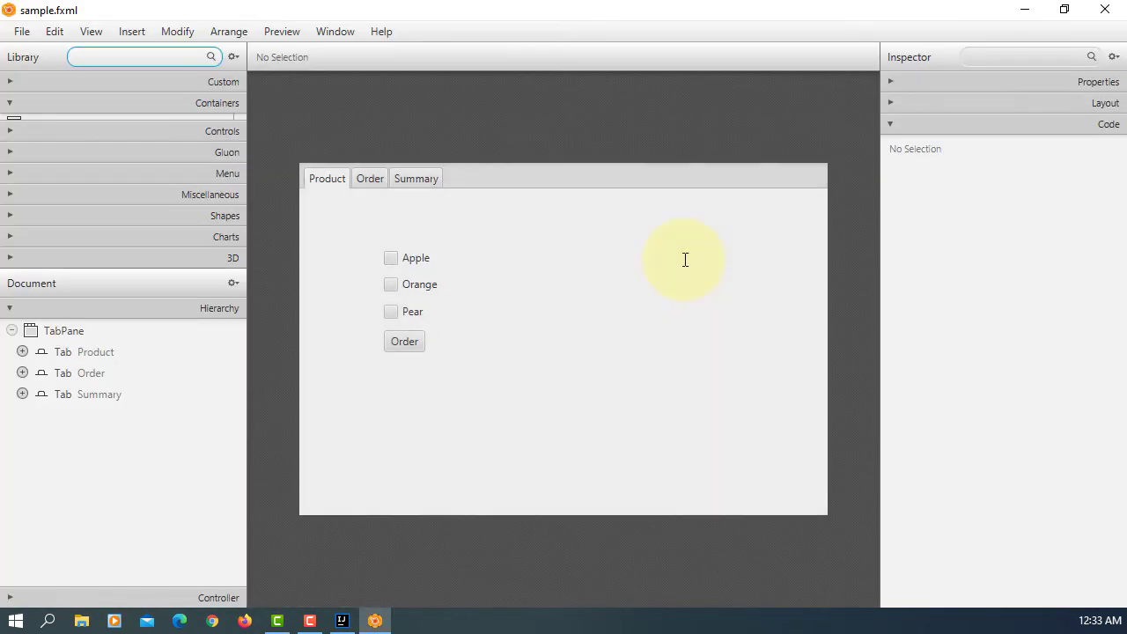
click(380, 31)
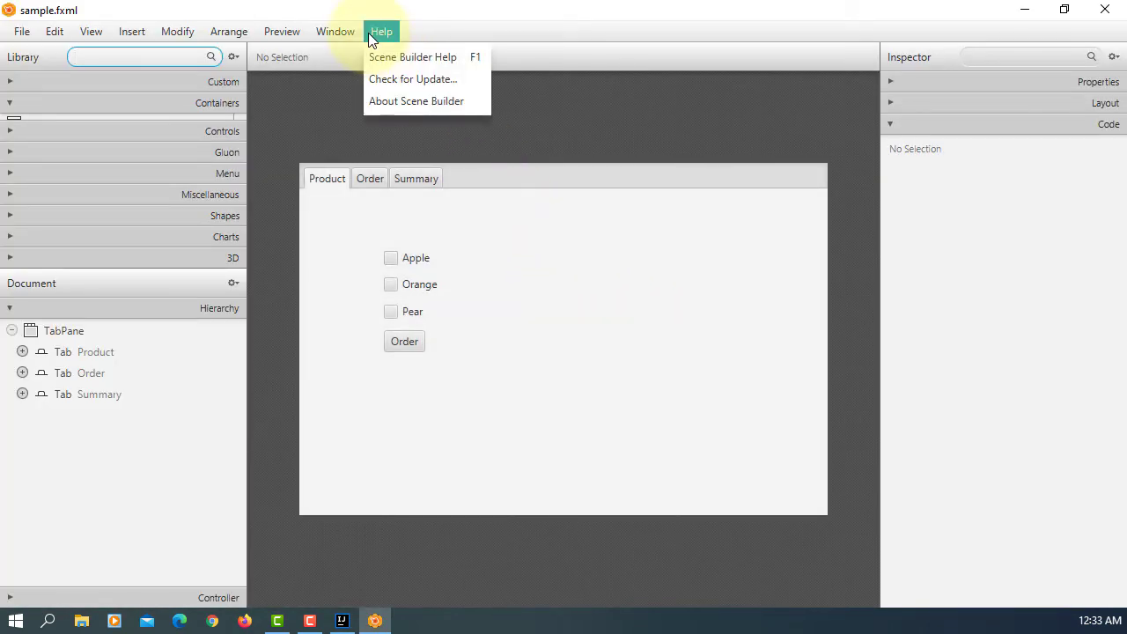
click(416, 100)
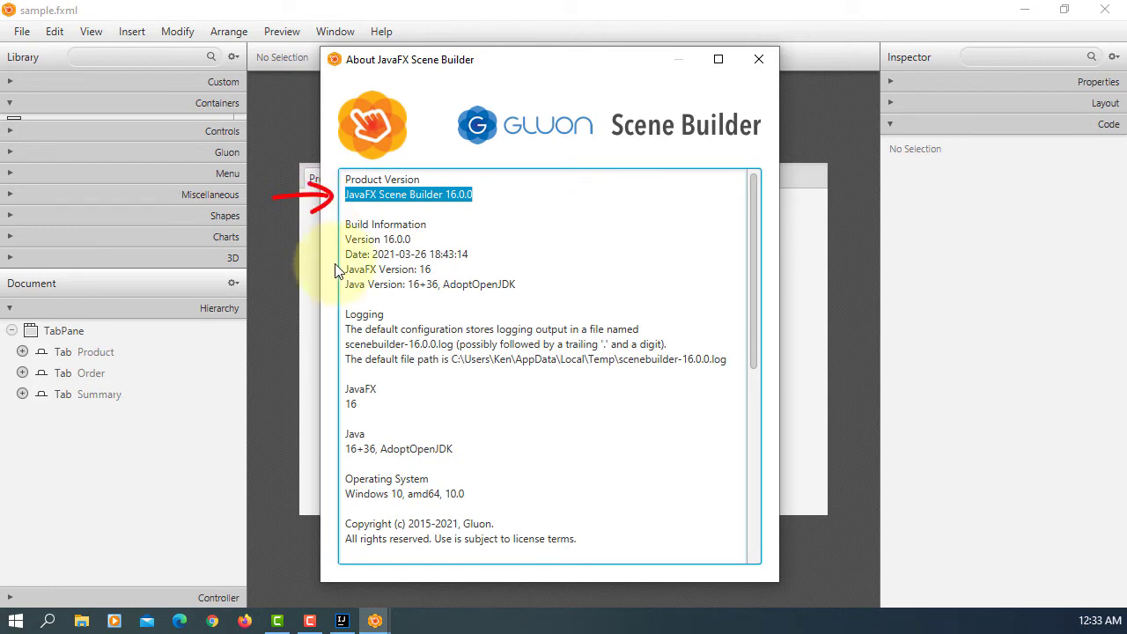
mouse_move(774, 88)
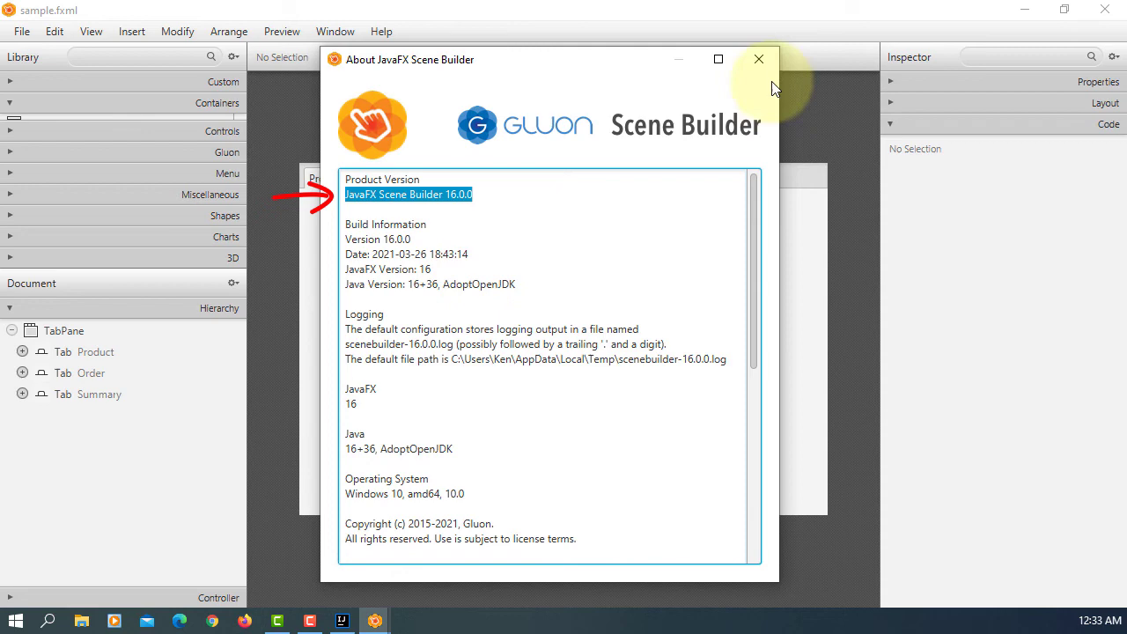
Step: Inspect the Order button's btnOrder id and handleBtnOrder handler, then quit Scene Builder
click(758, 59)
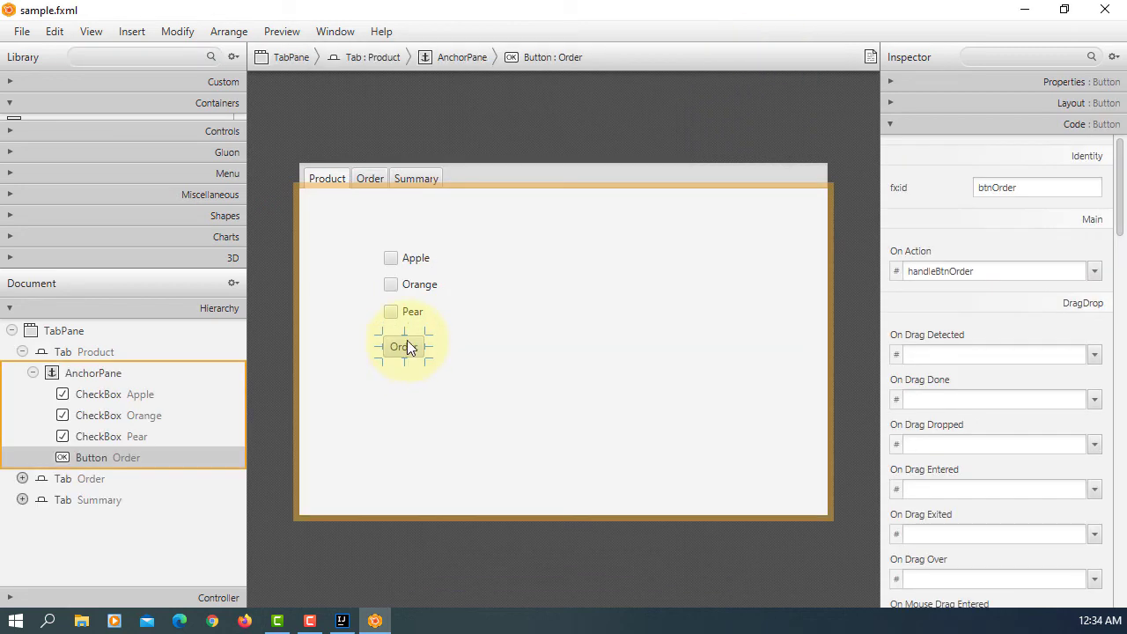
click(21, 31)
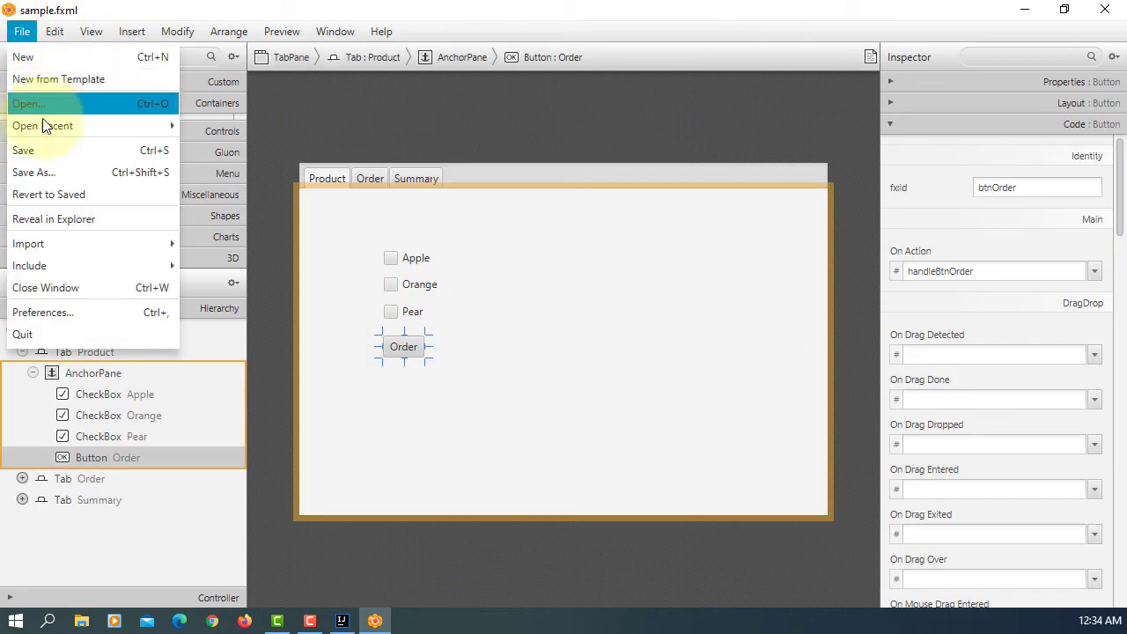
click(23, 150)
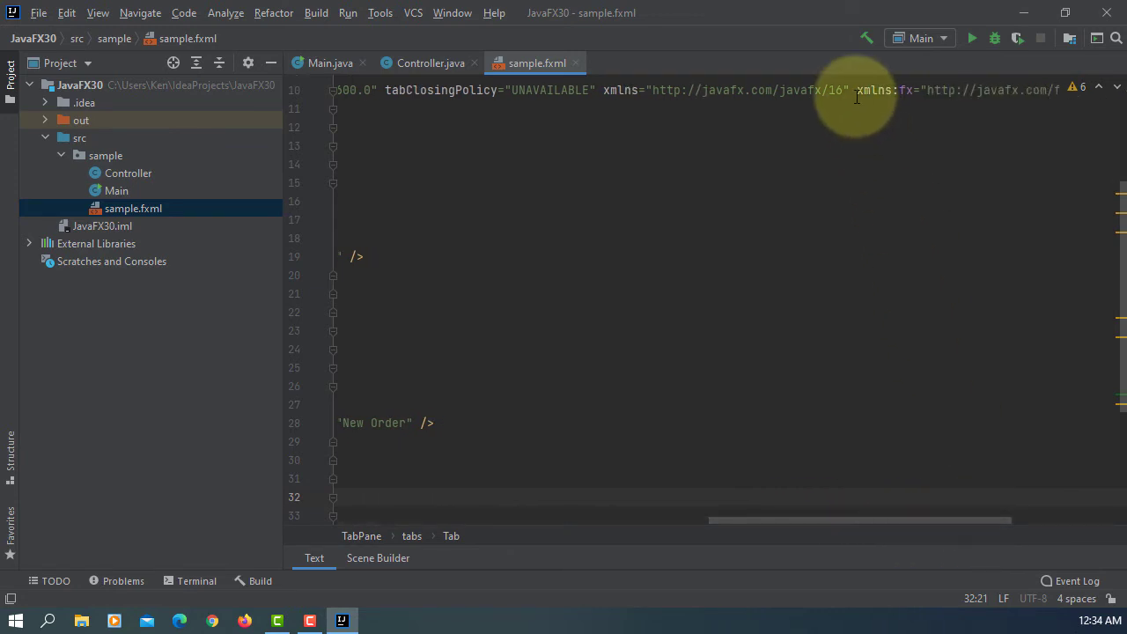
Step: Select the javafx/16 namespace URL in sample.fxml, then close and exit IntelliJ IDEA
double_click(747, 90)
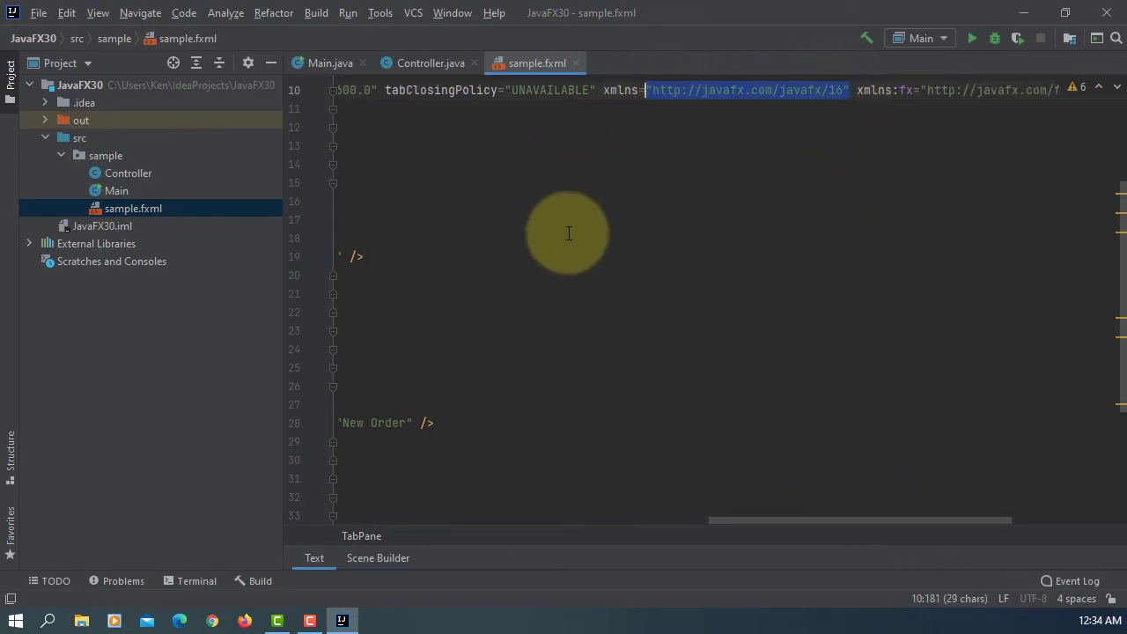
click(1106, 12)
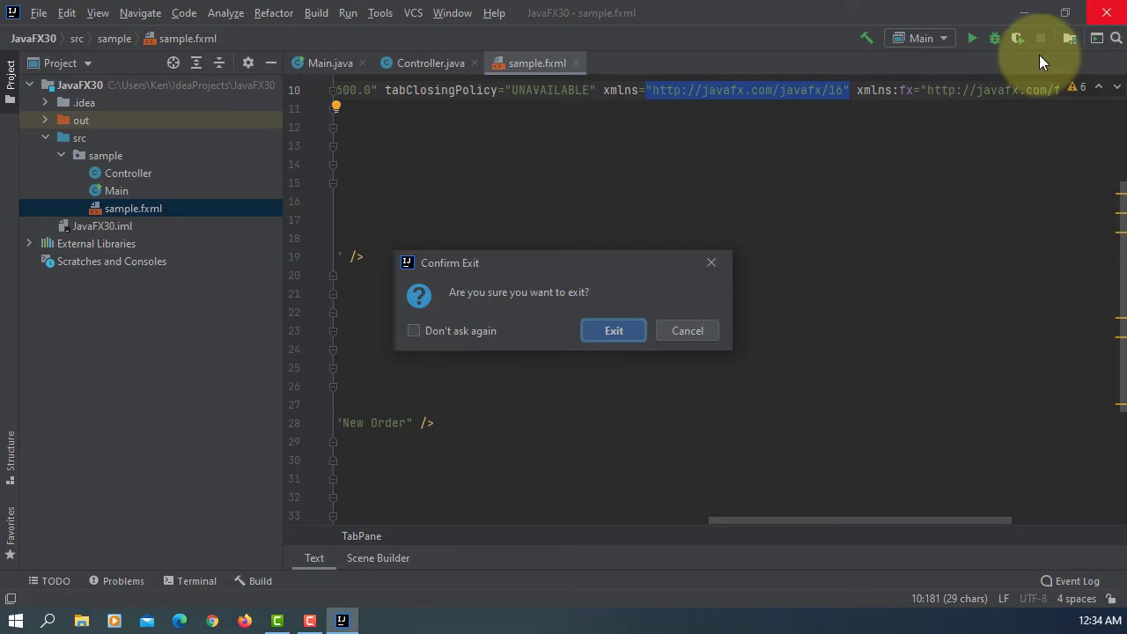
click(614, 330)
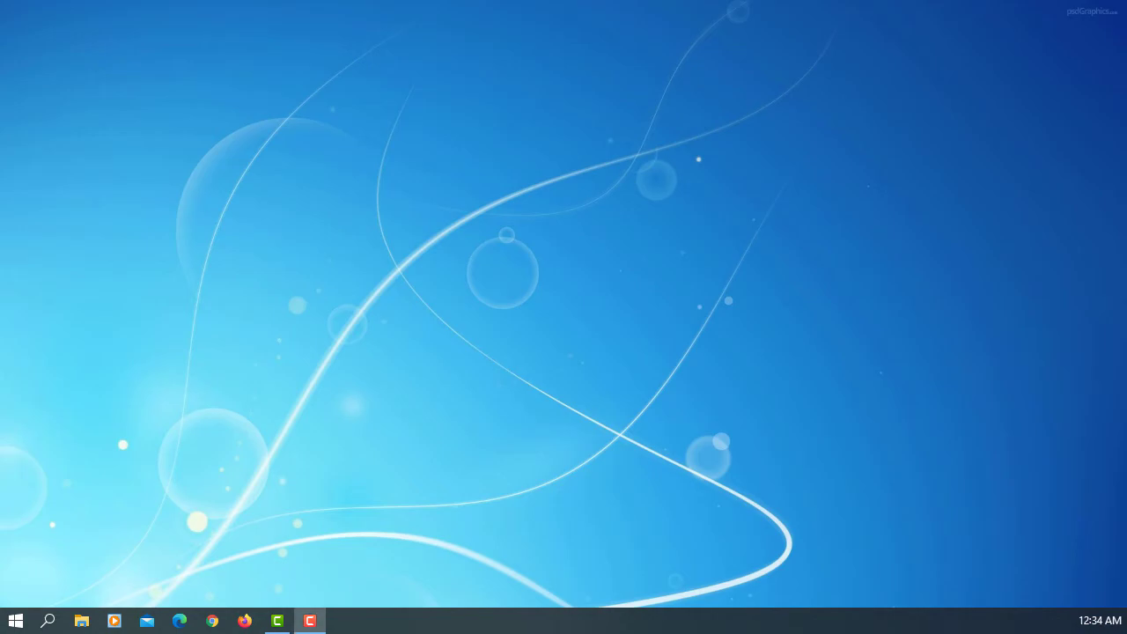
Step: In NetBeans Tools > Options > Java > JavaFX, set Scene Builder Home to Default and save
click(309, 621)
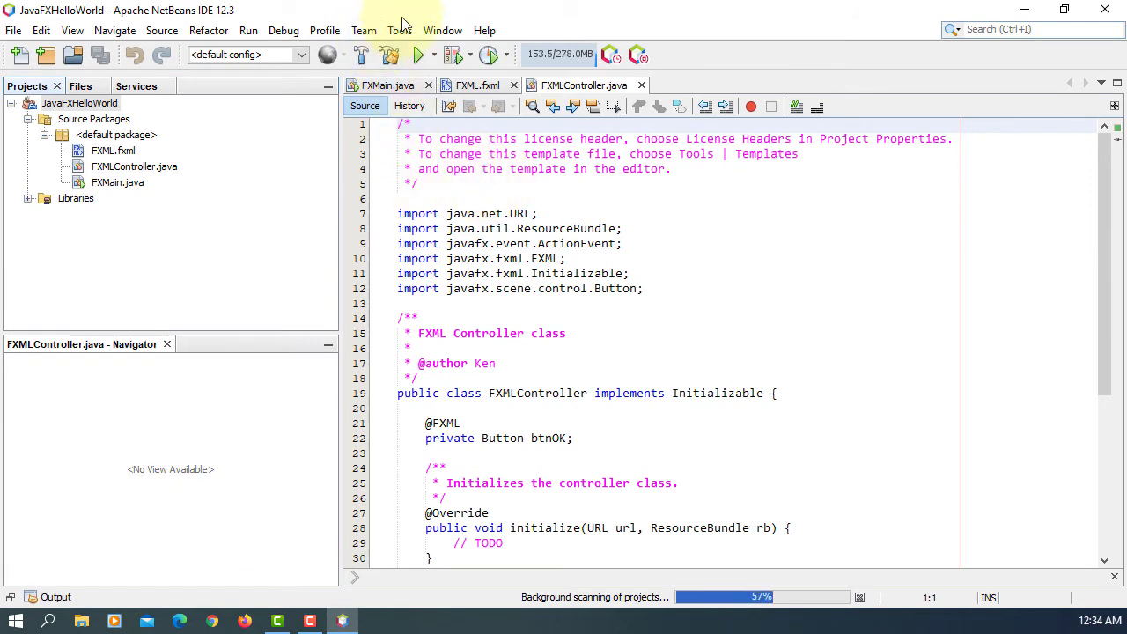
click(399, 30)
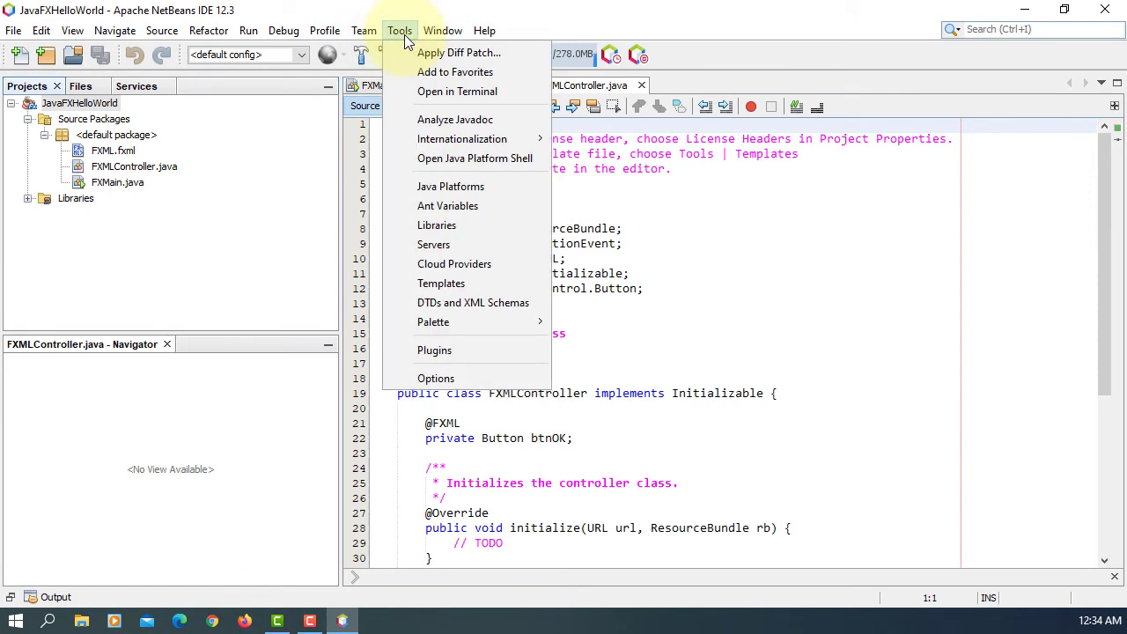
mouse_move(436, 378)
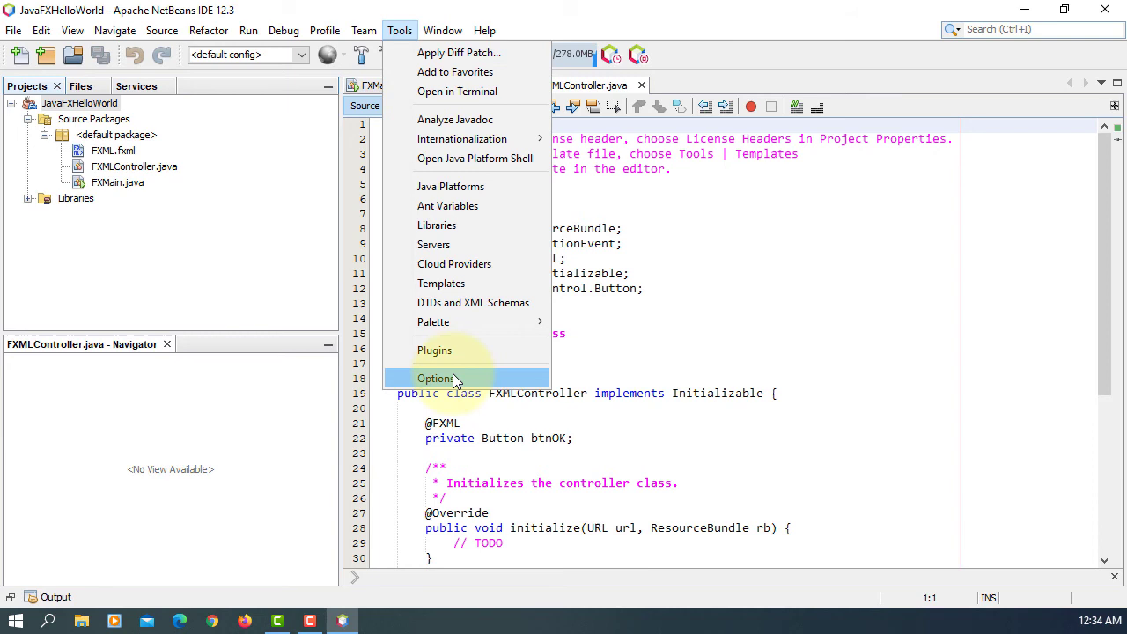
click(436, 378)
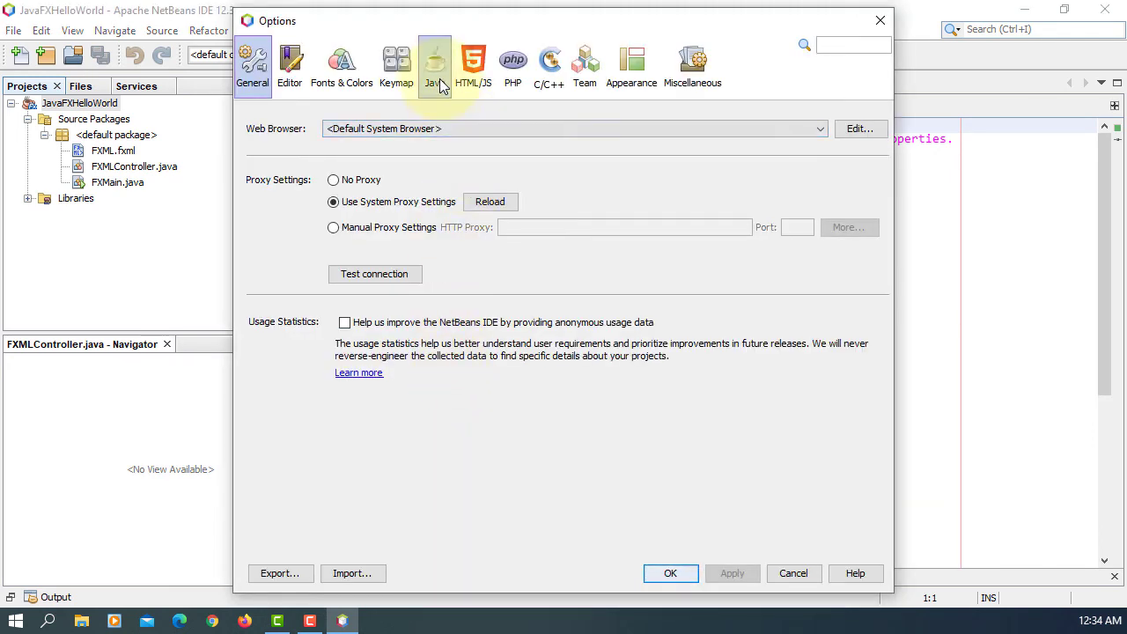
click(434, 66)
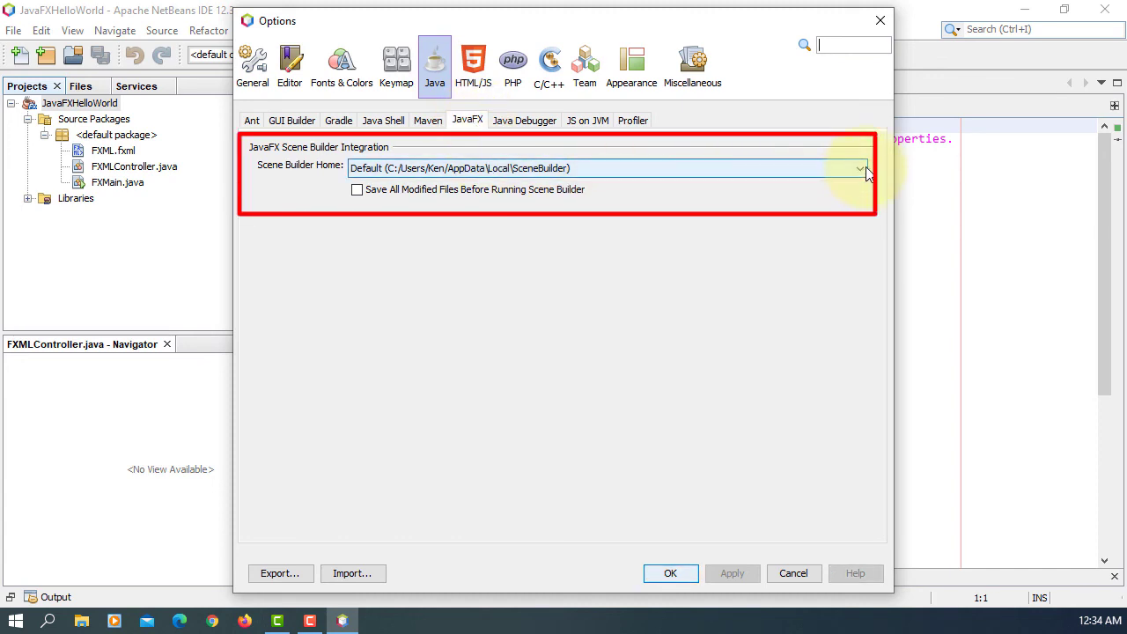
click(860, 168)
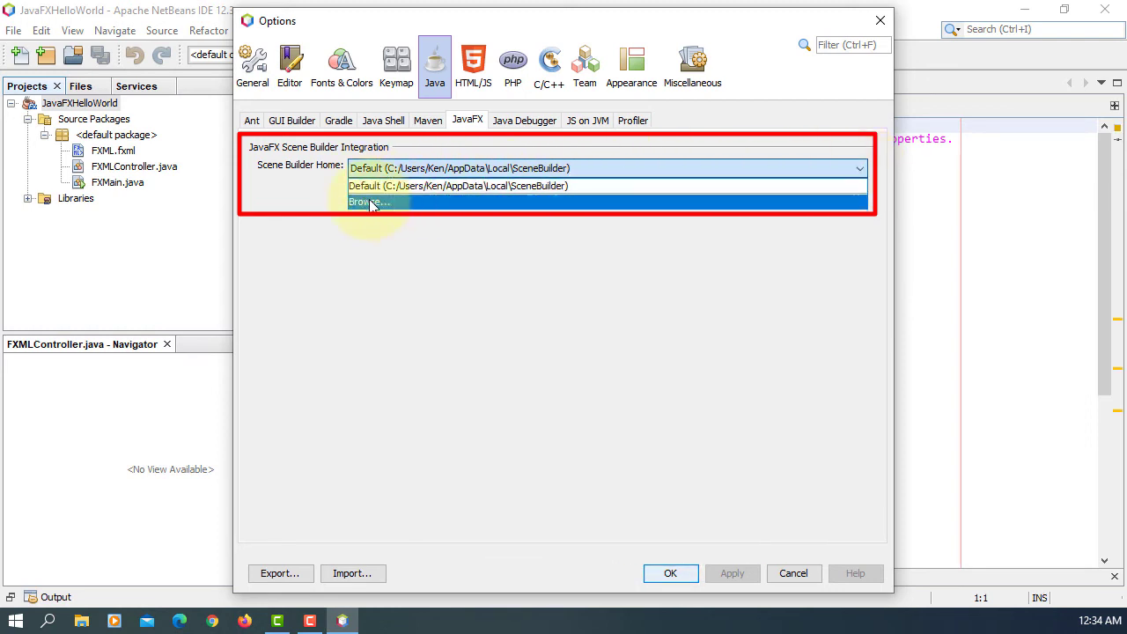
click(460, 168)
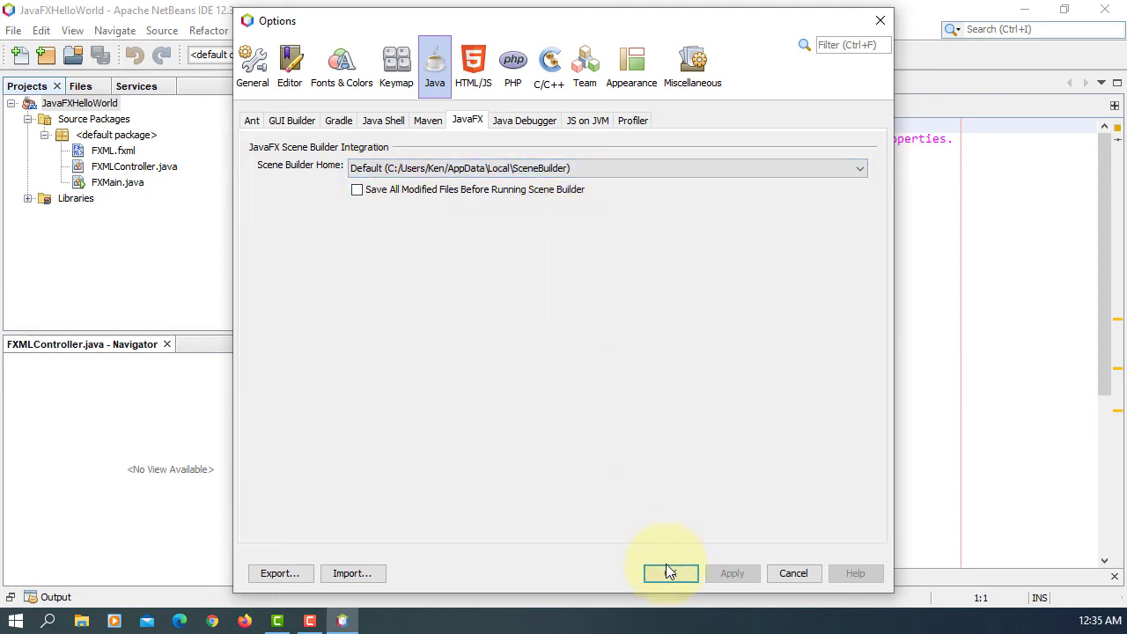
click(670, 573)
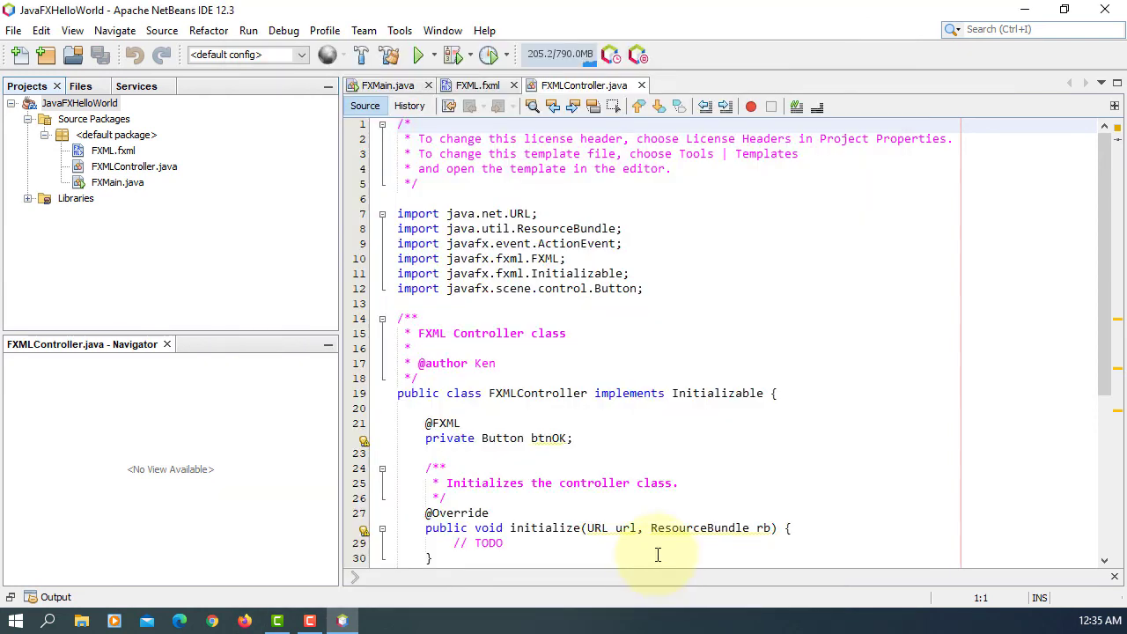
mouse_move(194, 288)
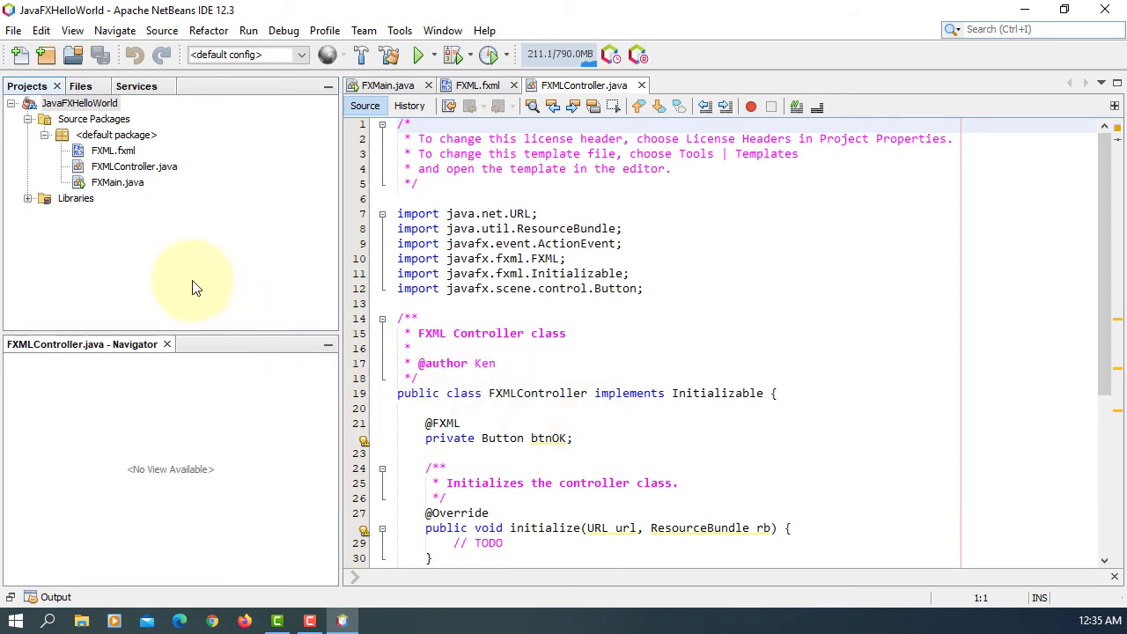
Step: Open FXML.fxml in Scene Builder and confirm version 16.0.0 in About Scene Builder
right_click(113, 150)
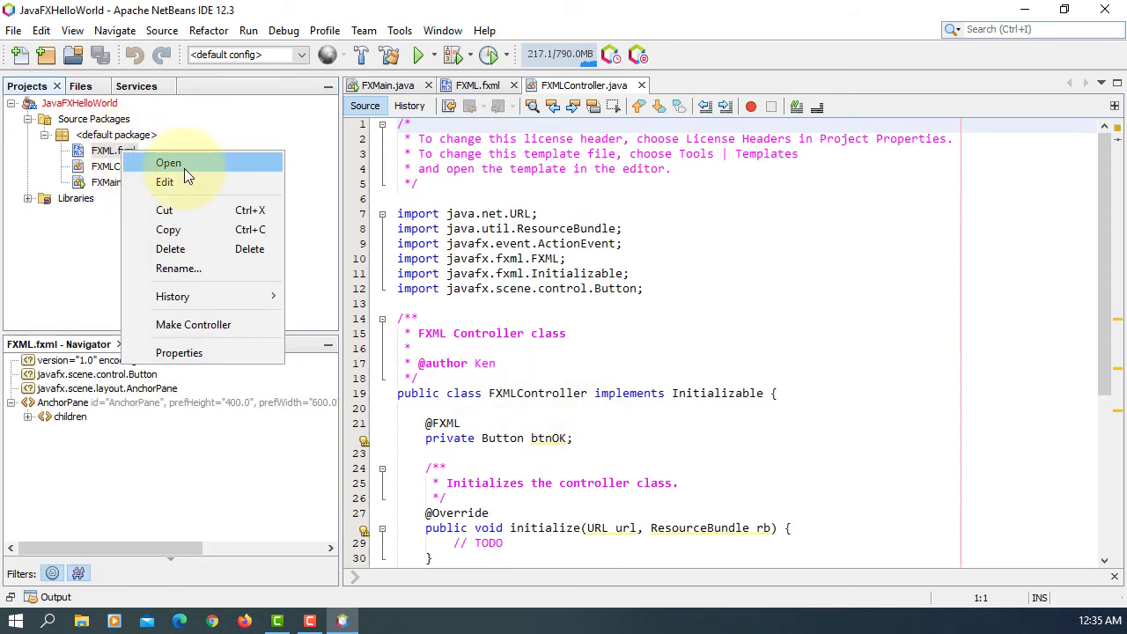
click(167, 163)
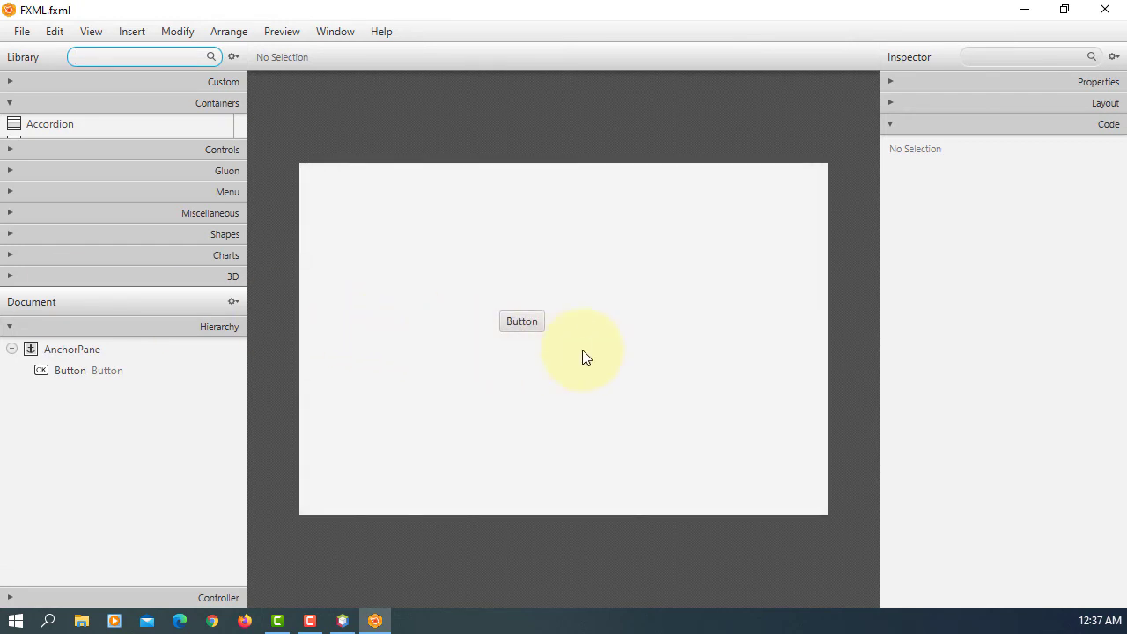
click(381, 31)
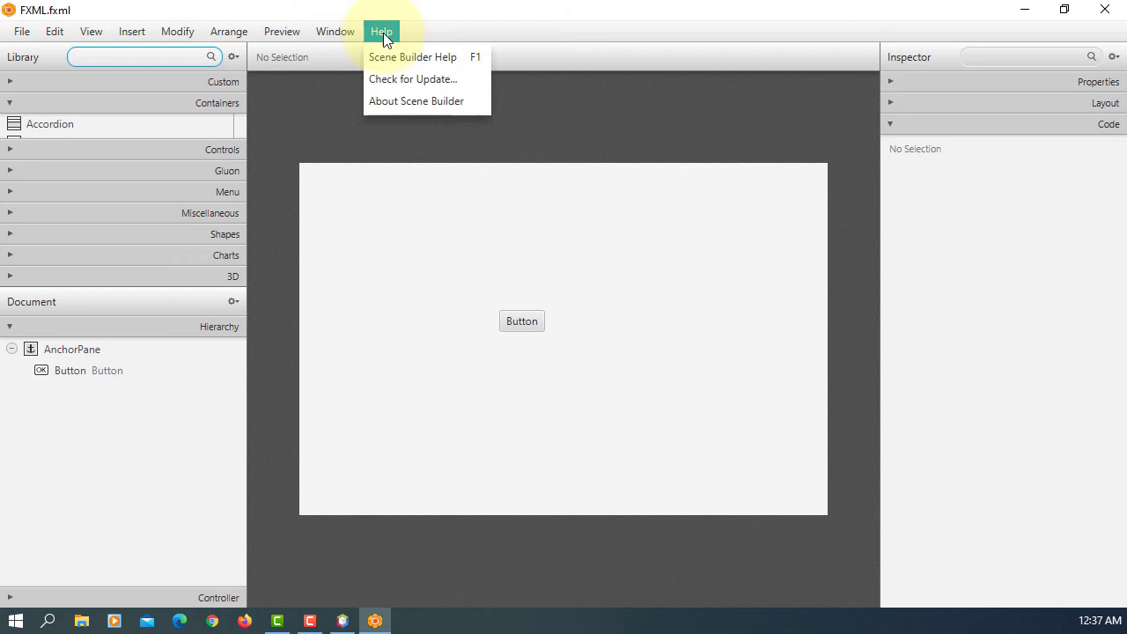
click(422, 106)
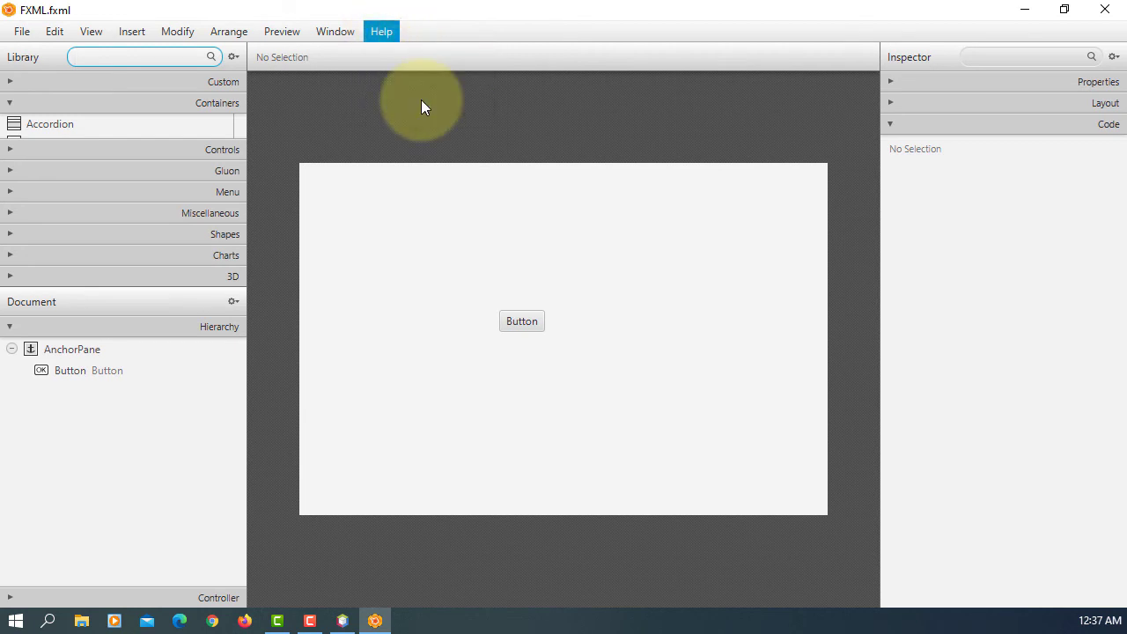
click(380, 31)
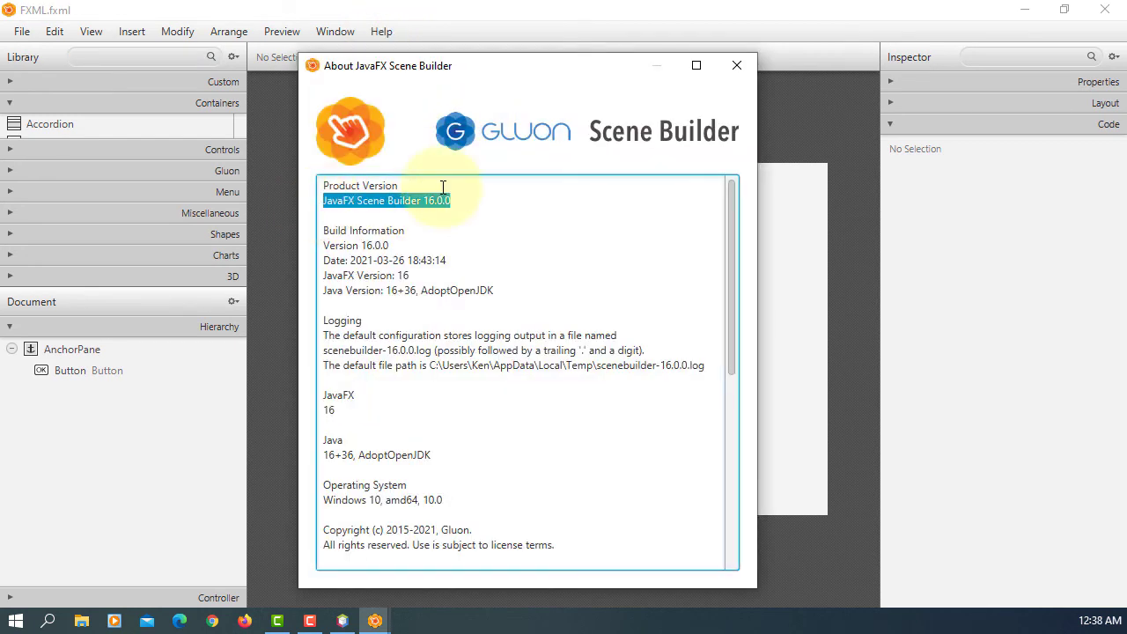
click(736, 65)
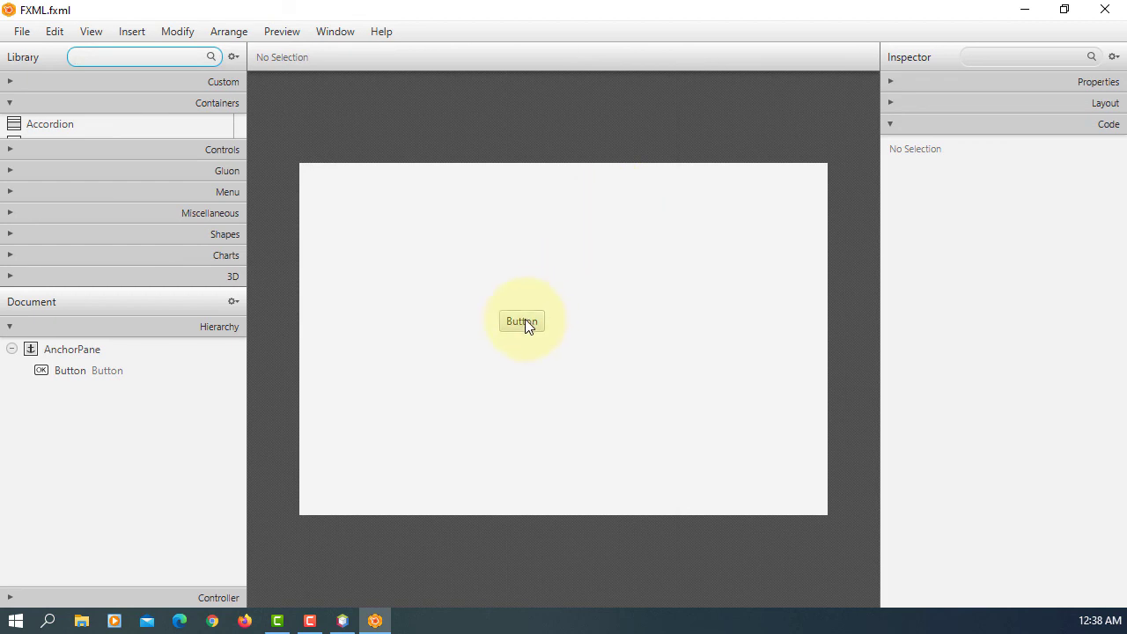
Step: Check the button's btnOK id and handleBtnOK handler, then quit Scene Builder
click(521, 320)
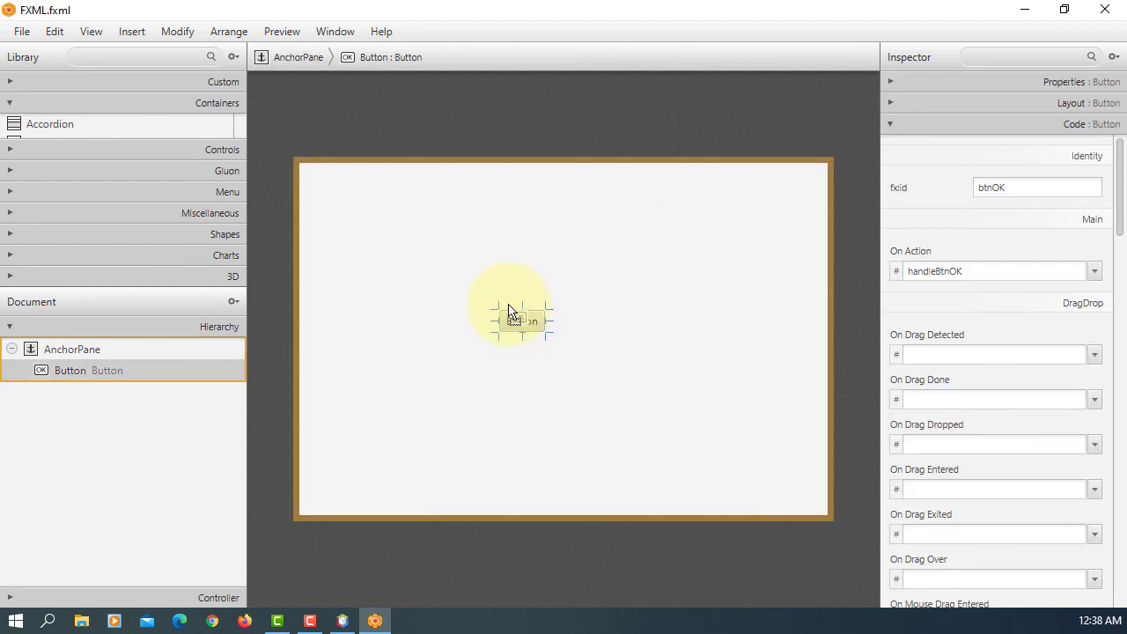
click(21, 31)
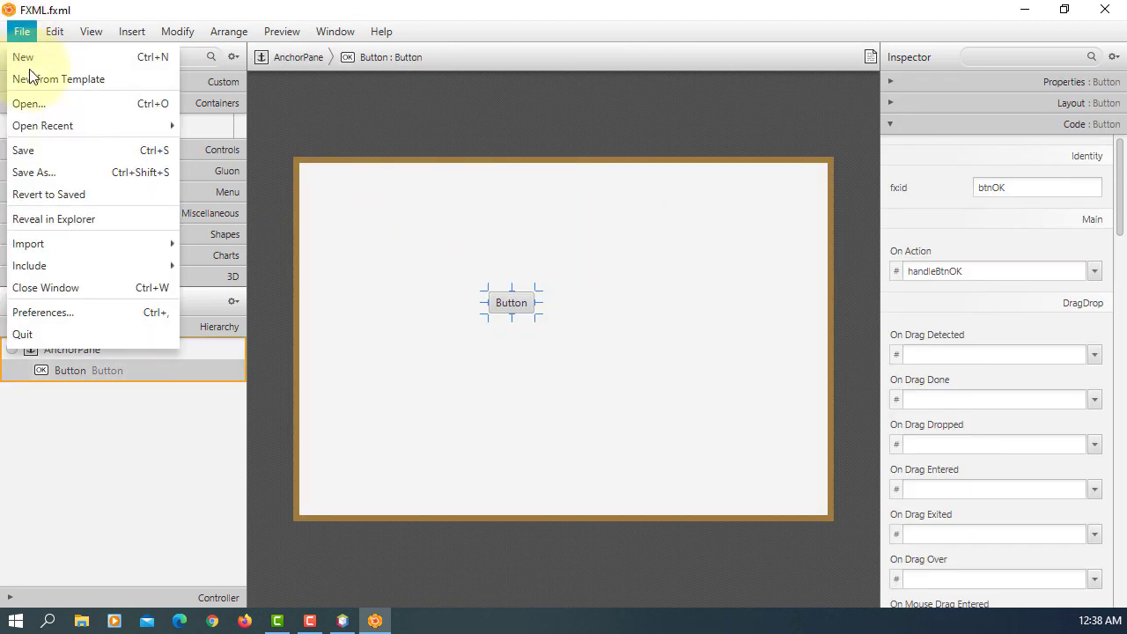
click(23, 150)
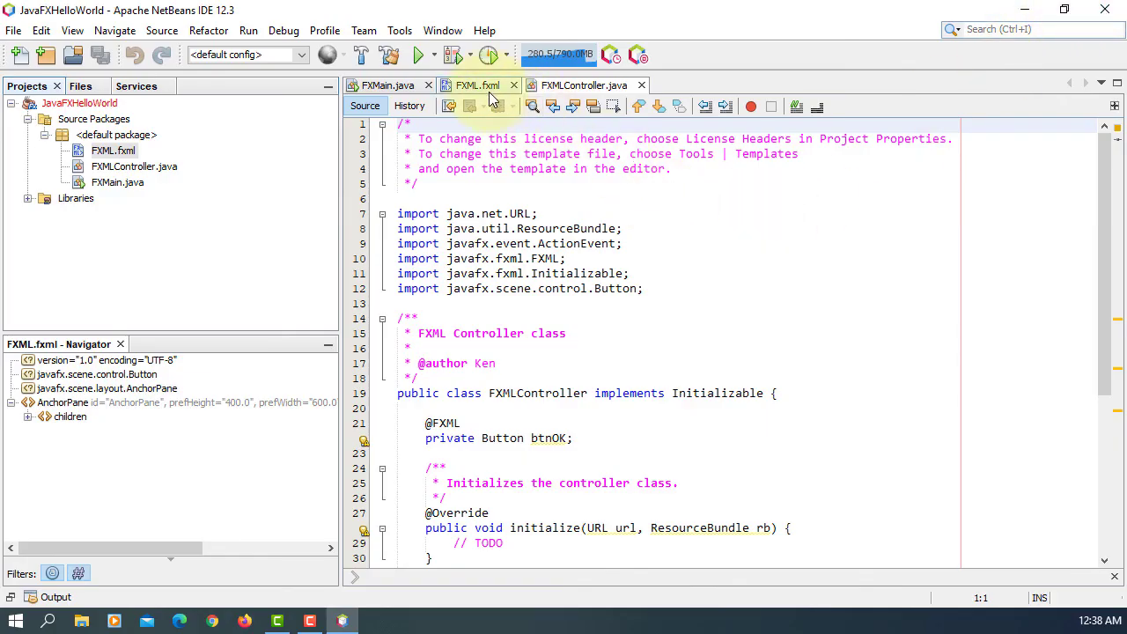
Step: View the FXML.fxml source, run FXMain.java, and close the Hello World! window
click(478, 85)
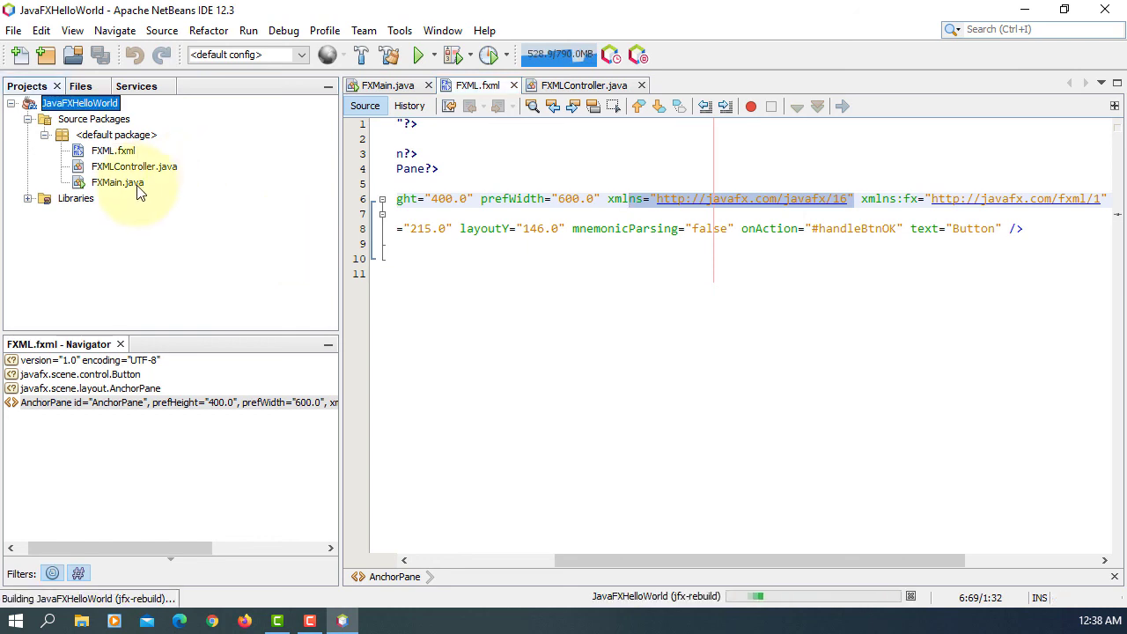
right_click(116, 183)
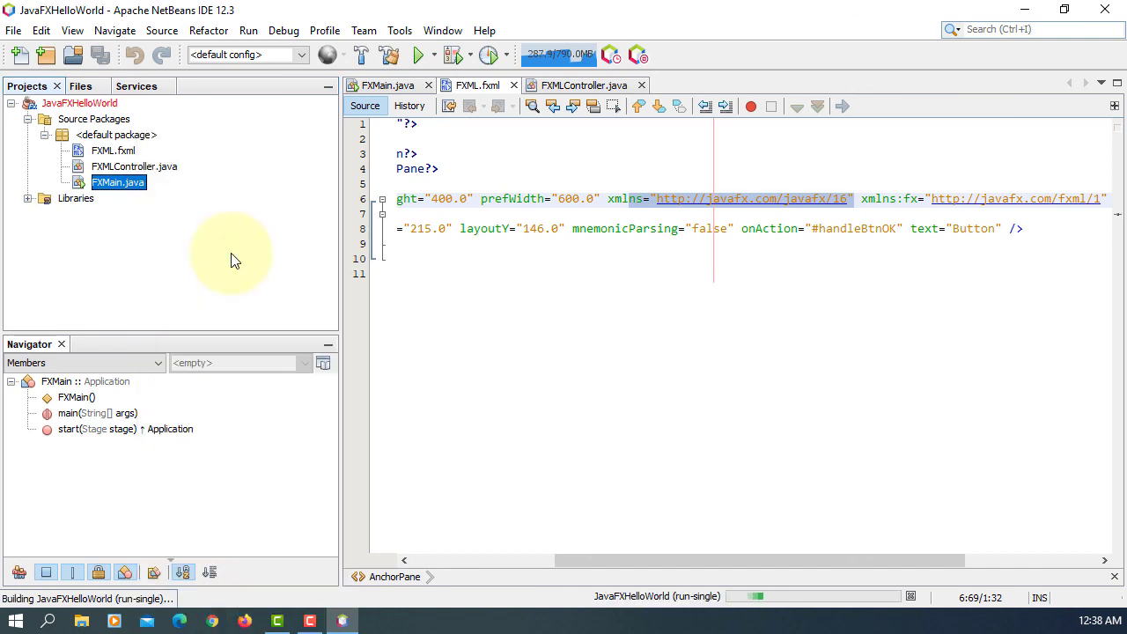
click(421, 54)
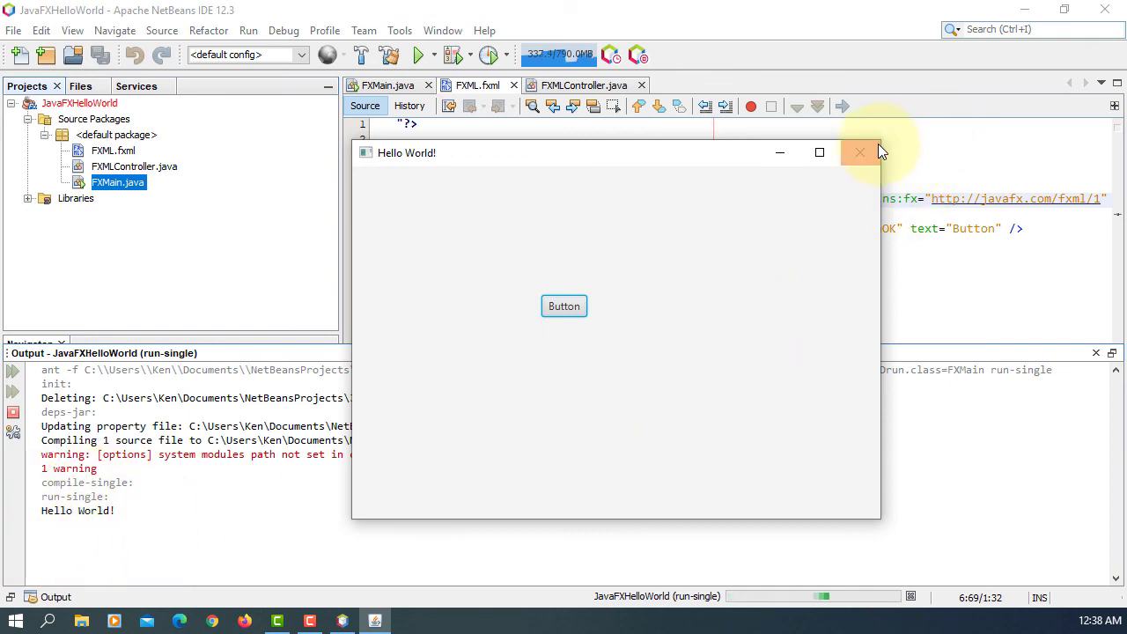
click(859, 152)
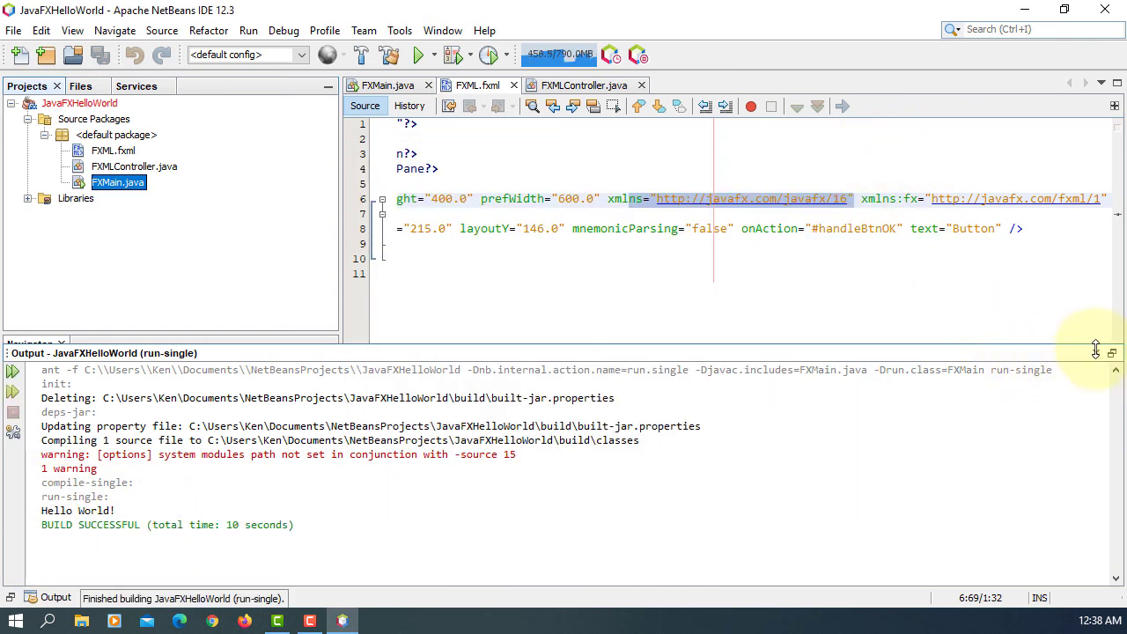